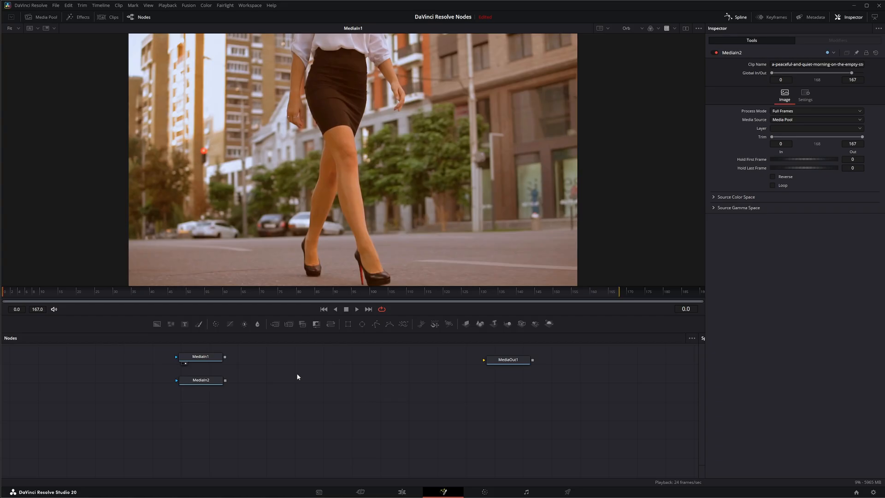
Step: Search 'ob' in Select Tool, add the Object Removal node and position it higher in the graph
{"action": "type", "text": "obj"}
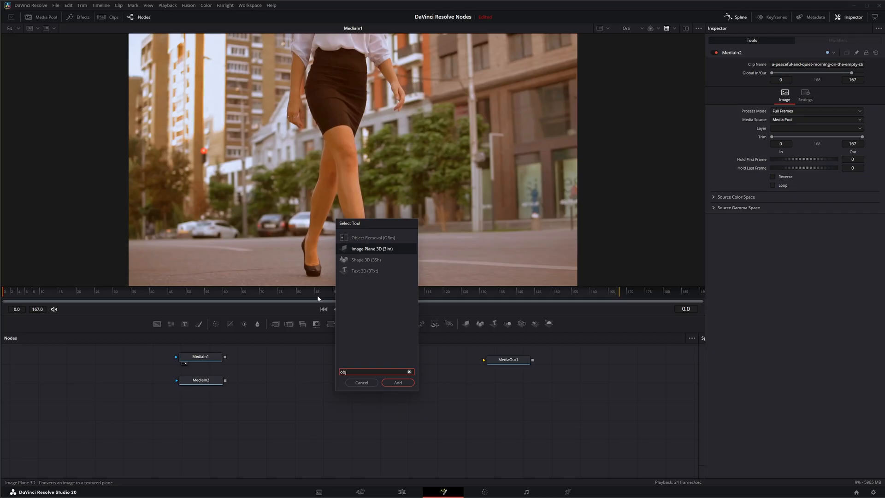
{"action": "left_click", "coordinate": [398, 383]}
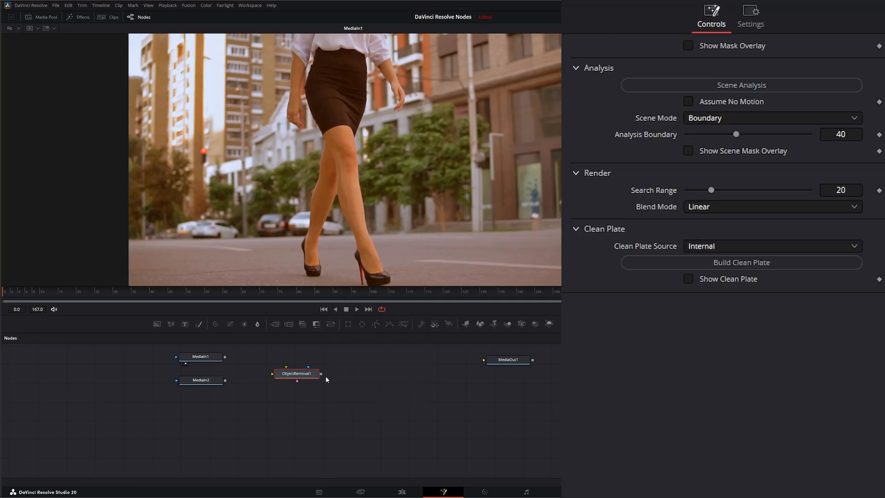
{"action": "left_click_drag", "start_coordinate": [297, 373], "coordinate": [291, 360]}
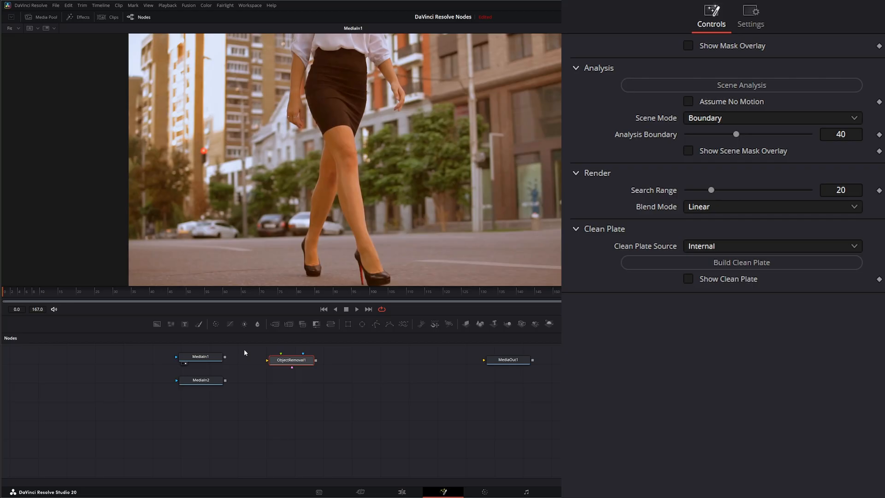
{"action": "left_click", "coordinate": [292, 359]}
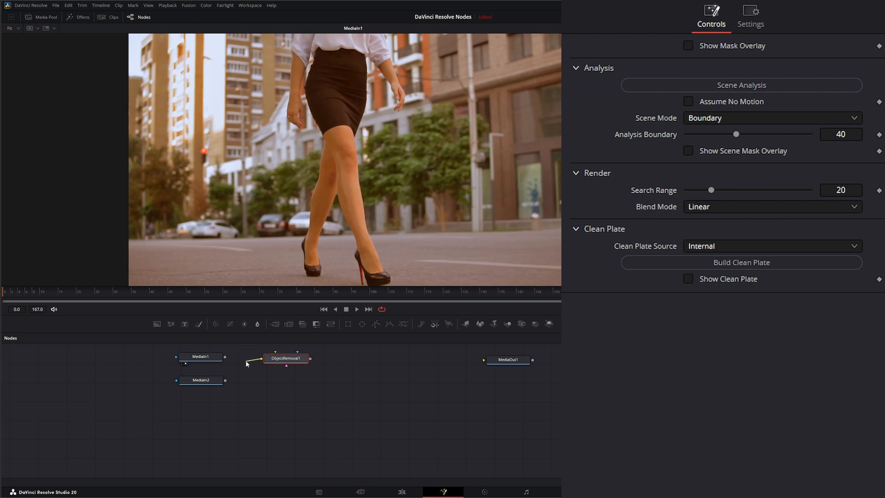
{"action": "mouse_move", "coordinate": [276, 353]}
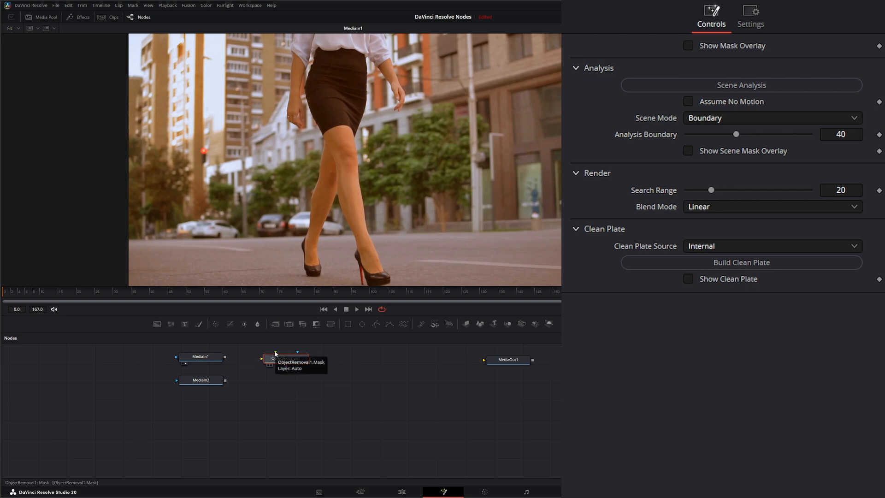
{"action": "mouse_move", "coordinate": [247, 349]}
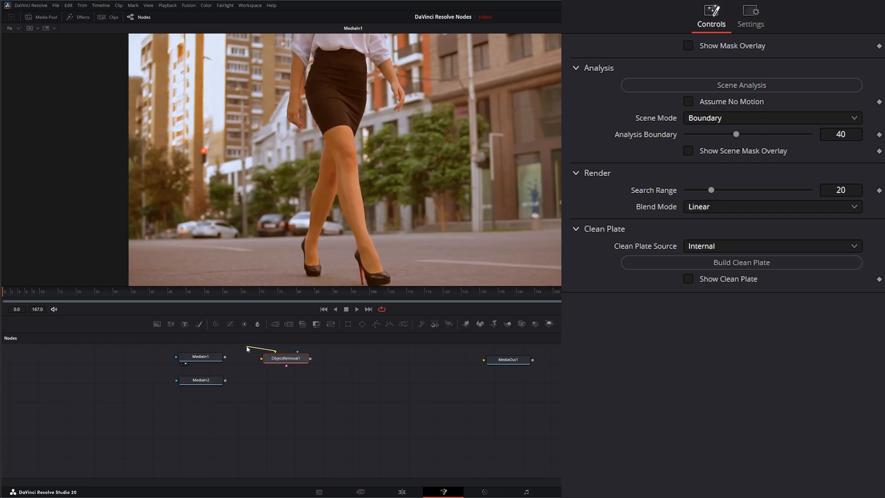
{"action": "mouse_move", "coordinate": [252, 349]}
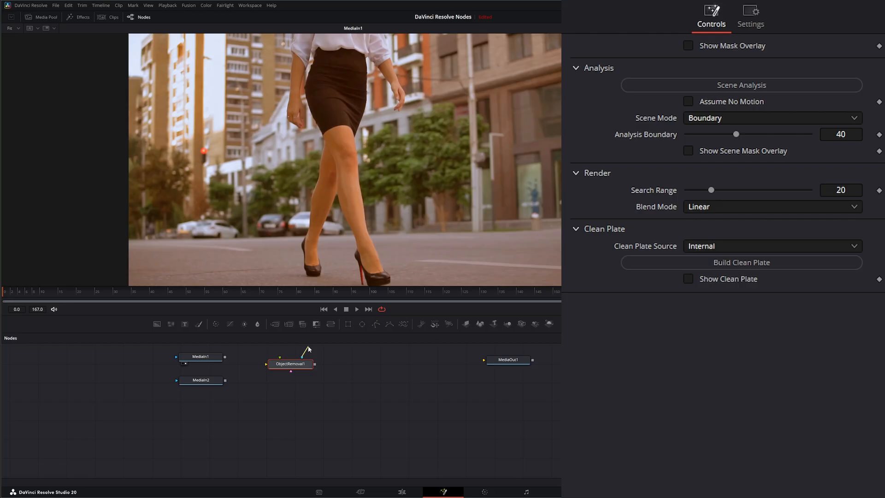
{"action": "mouse_move", "coordinate": [310, 201]}
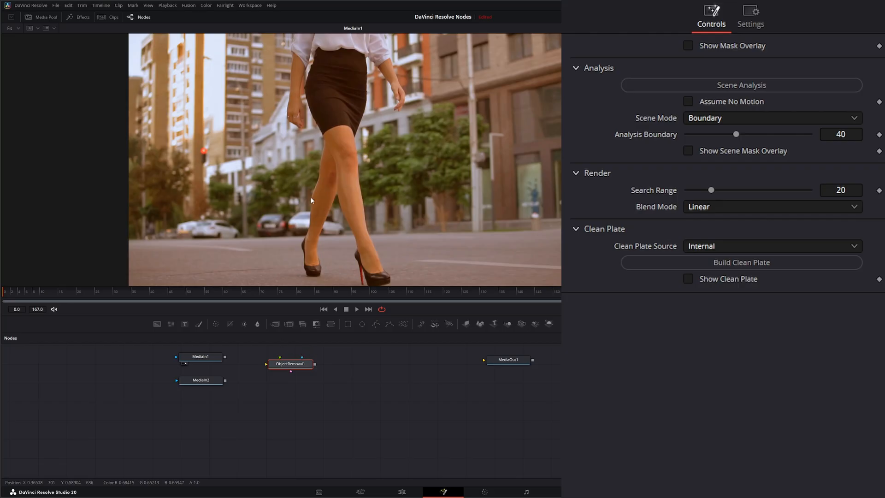
{"action": "mouse_move", "coordinate": [292, 376]}
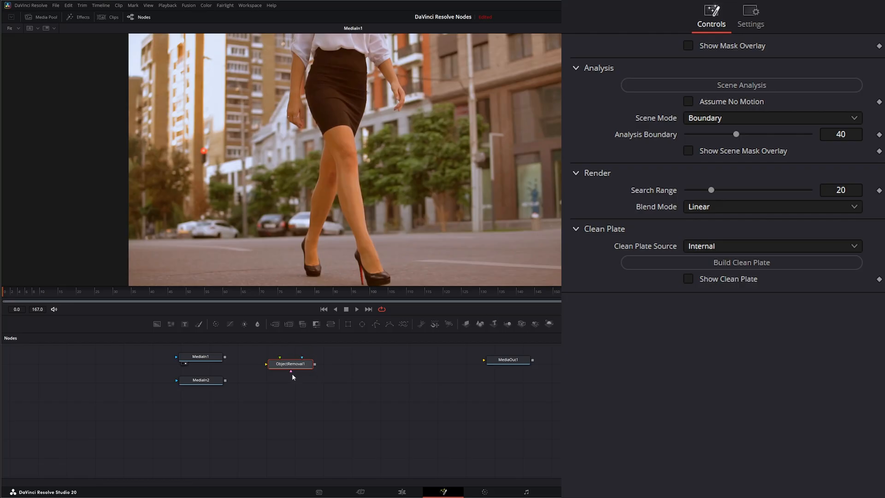
{"action": "left_click_drag", "start_coordinate": [290, 372], "coordinate": [286, 397]}
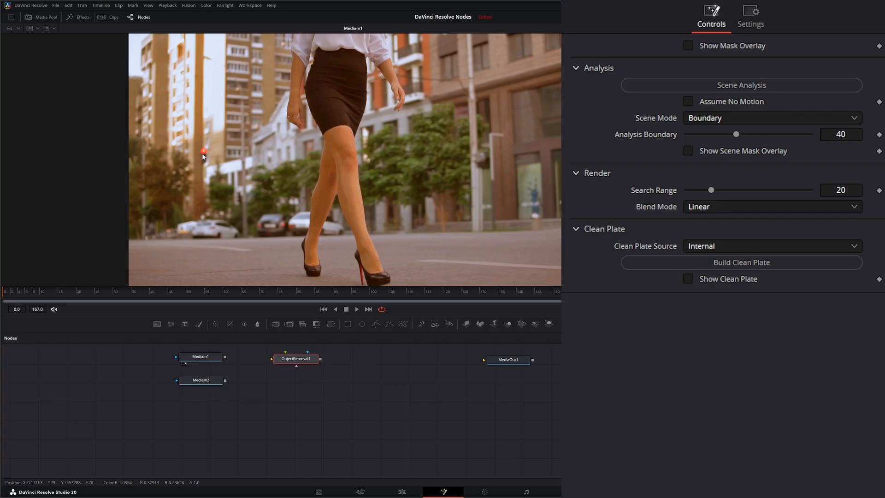
Step: Connect MediaIn1 to ObjectRemoval1 and fit a small ellipse mask tightly over the stoplight
{"action": "left_click", "coordinate": [296, 359]}
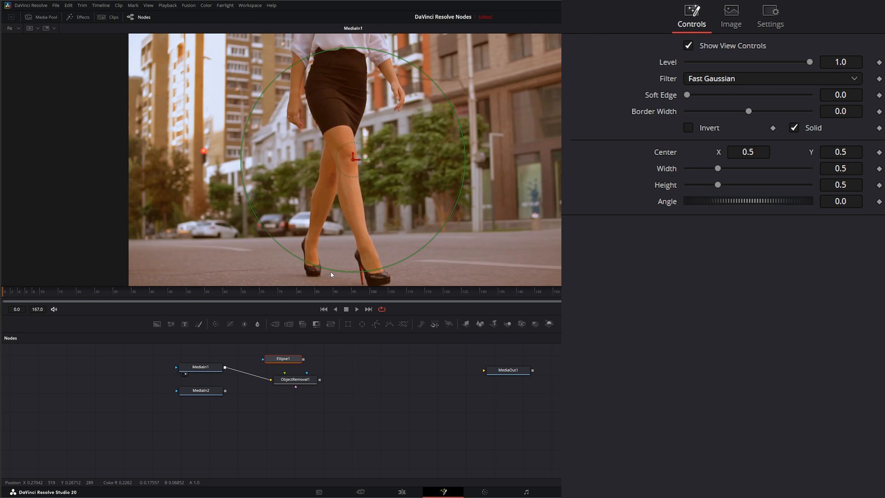
{"action": "mouse_move", "coordinate": [412, 259]}
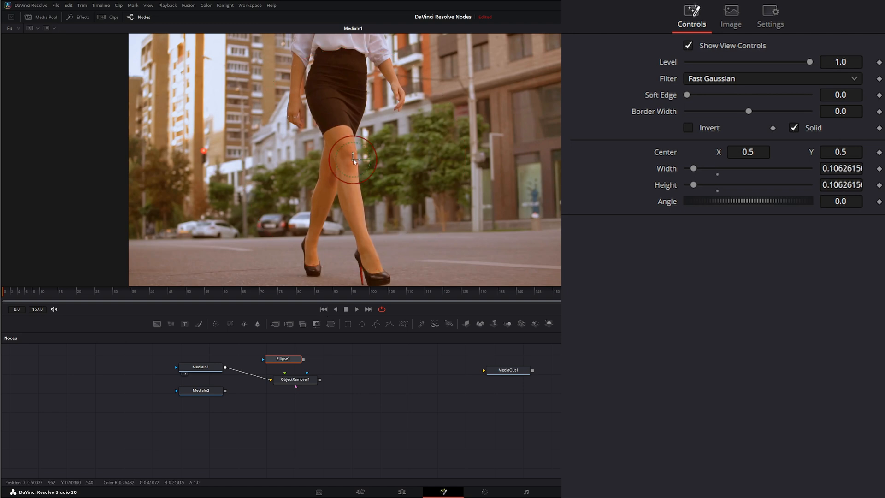
{"action": "left_click_drag", "start_coordinate": [354, 158], "coordinate": [205, 151]}
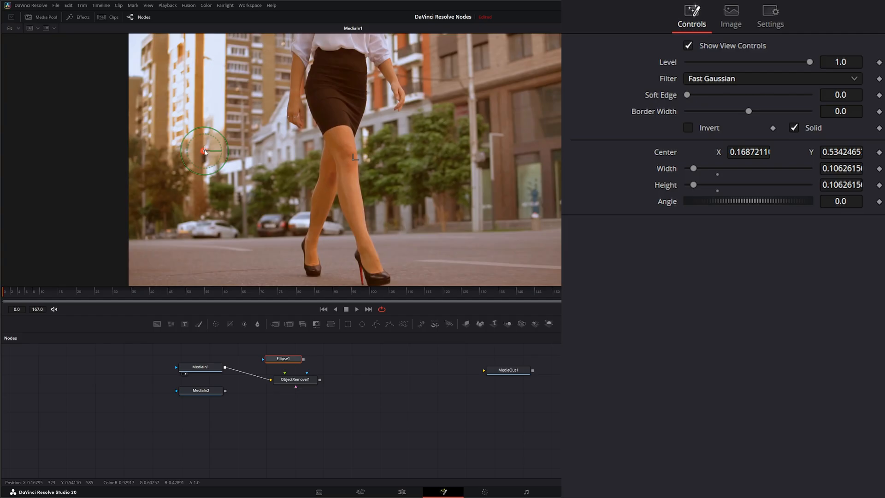
{"action": "left_click_drag", "start_coordinate": [203, 151], "coordinate": [204, 152]}
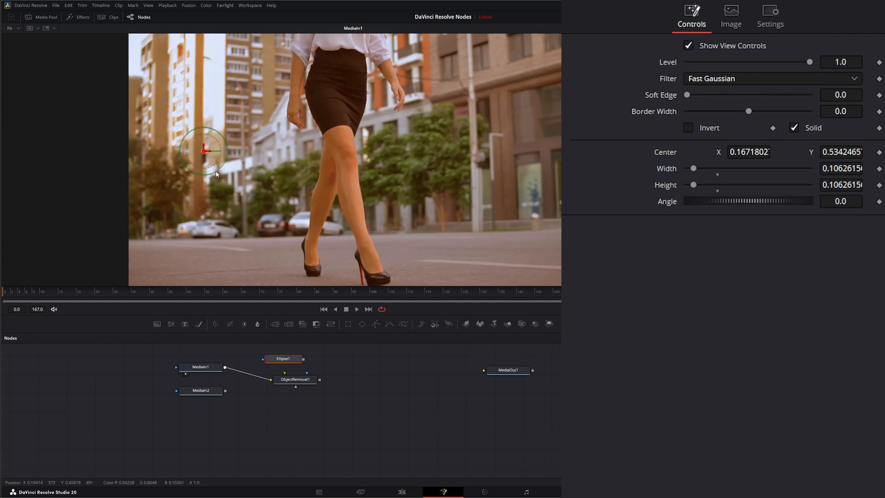
{"action": "left_click_drag", "start_coordinate": [222, 149], "coordinate": [204, 153]}
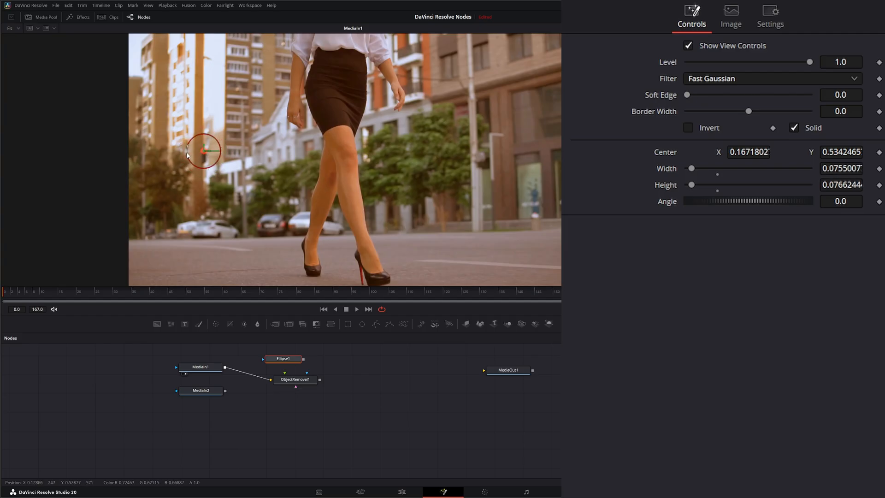
{"action": "left_click_drag", "start_coordinate": [222, 150], "coordinate": [205, 150]}
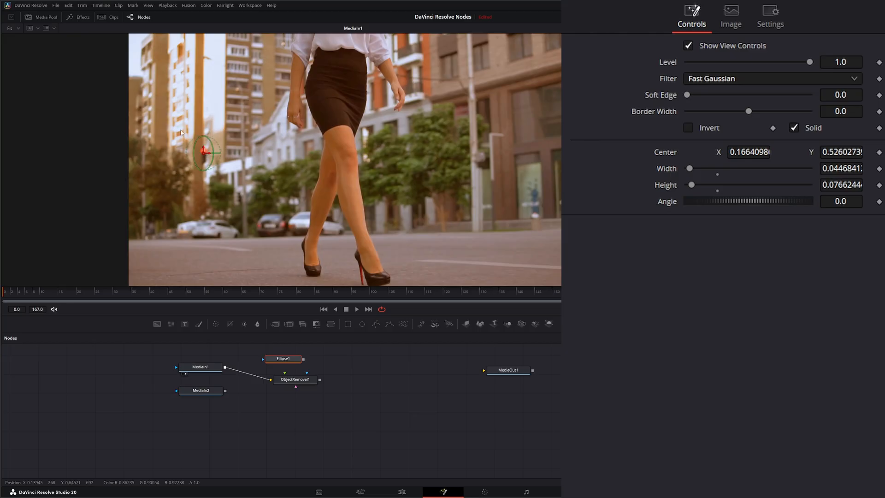
{"action": "mouse_move", "coordinate": [208, 172]}
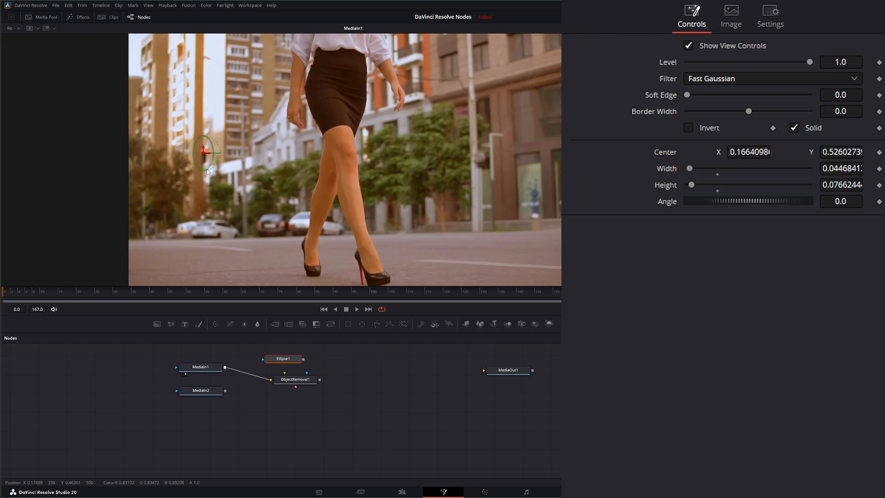
{"action": "left_click_drag", "start_coordinate": [205, 174], "coordinate": [205, 169]}
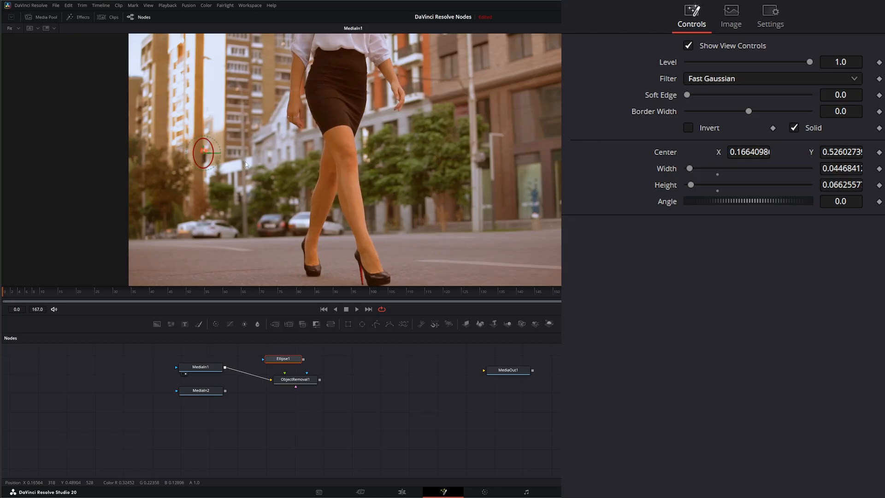
{"action": "mouse_move", "coordinate": [237, 158]}
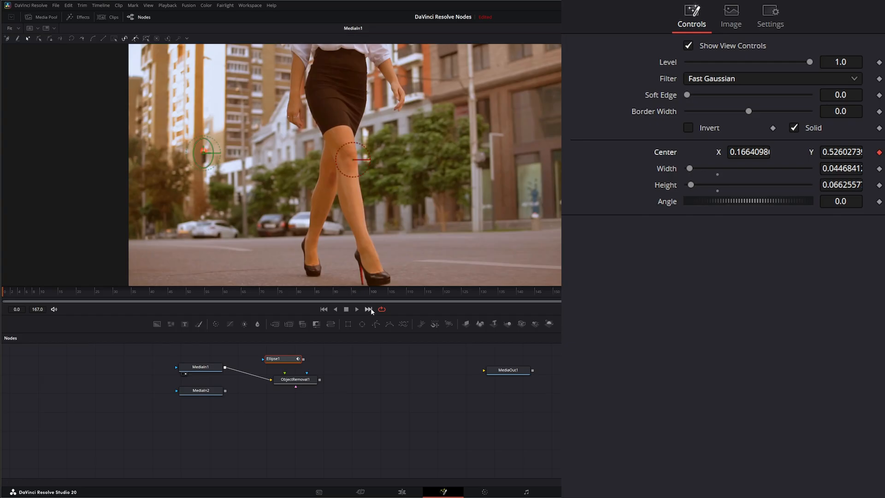
Step: Keep the ellipse on the stoplight at the last frame and link Ellipse1 into ObjectRemoval1's mask input
{"action": "left_click", "coordinate": [369, 309]}
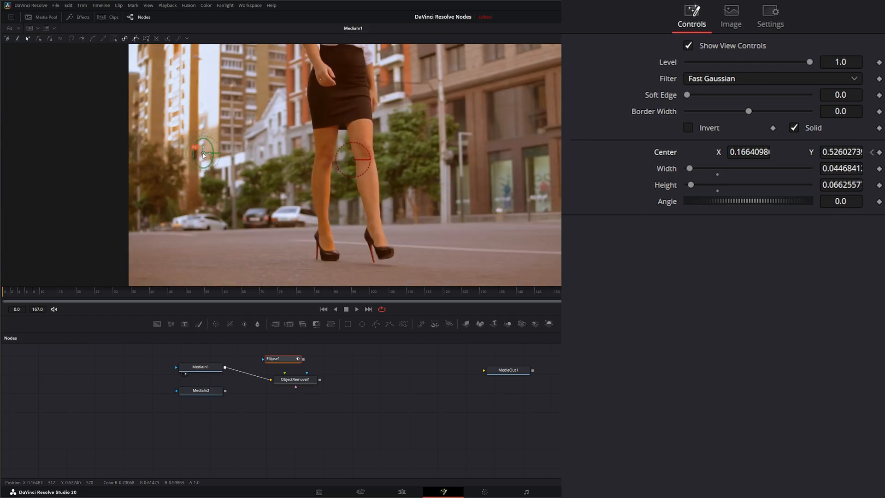
{"action": "left_click_drag", "start_coordinate": [206, 154], "coordinate": [195, 148]}
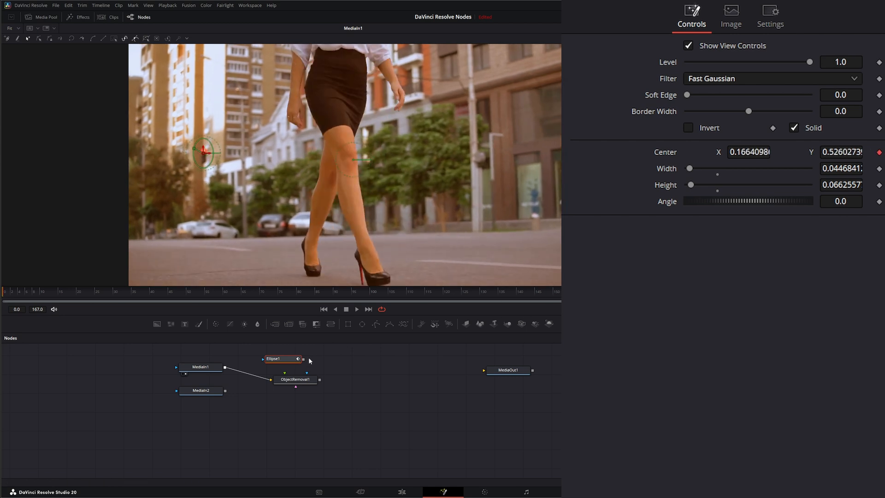
{"action": "left_click", "coordinate": [295, 379]}
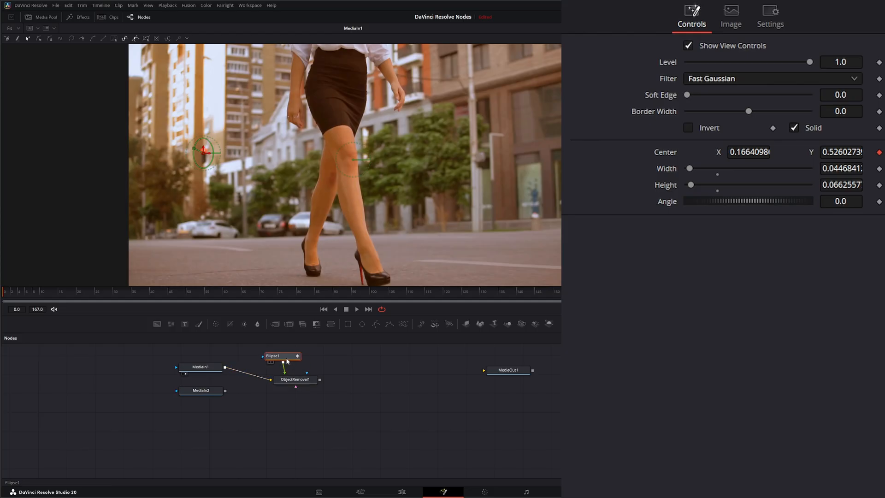
{"action": "left_click", "coordinate": [294, 379]}
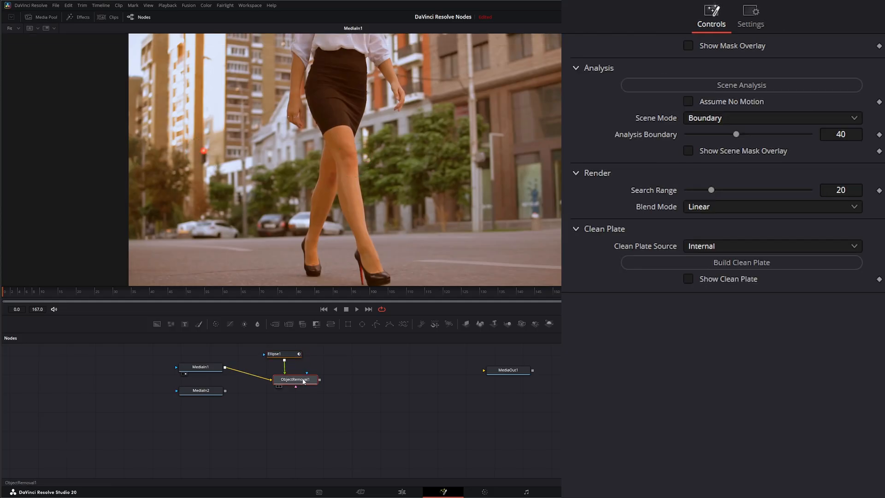
Step: View ObjectRemoval1's output in the viewer and review its Analysis settings in the Inspector
{"action": "left_click", "coordinate": [294, 379]}
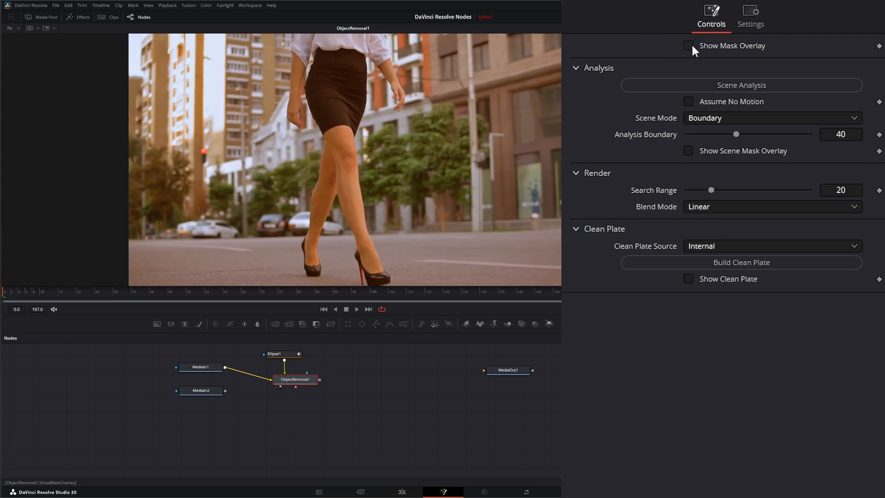
{"action": "left_click", "coordinate": [688, 46]}
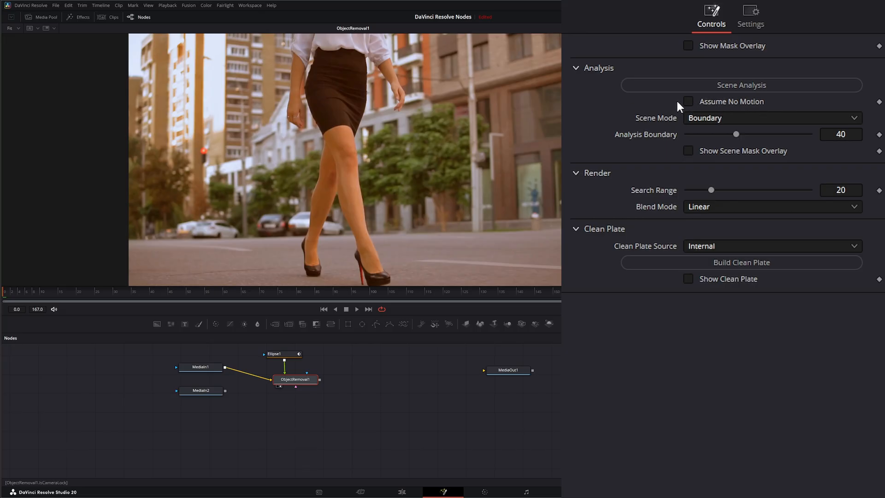
{"action": "mouse_move", "coordinate": [707, 108]}
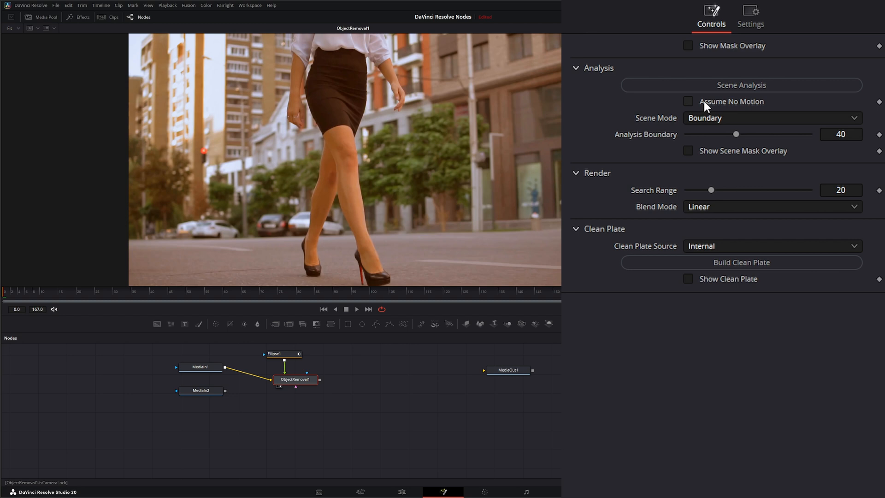
{"action": "mouse_move", "coordinate": [34, 307]}
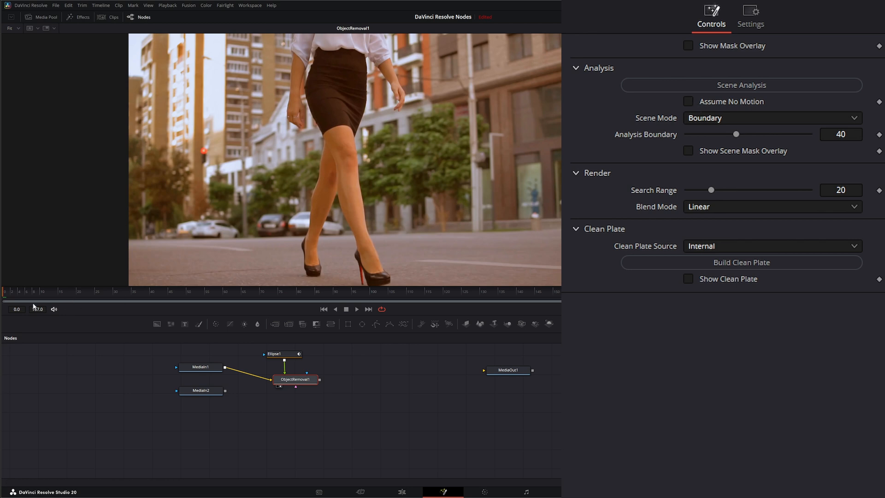
{"action": "left_click", "coordinate": [357, 309]}
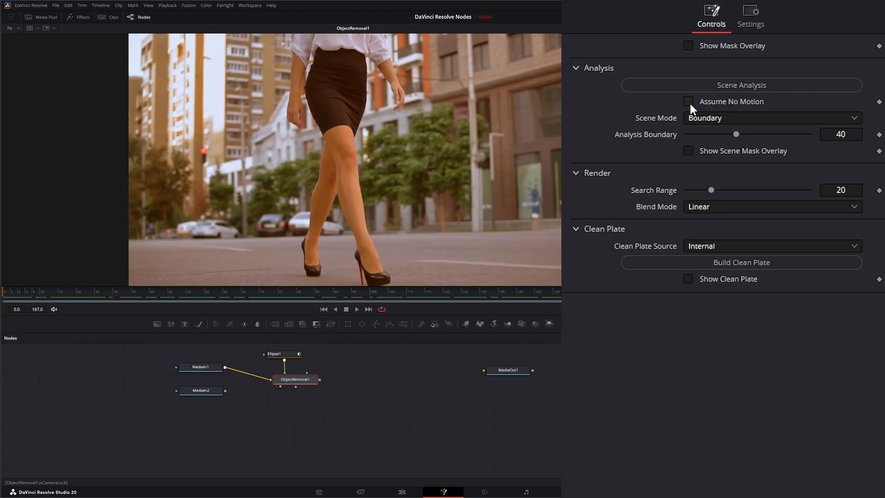
{"action": "mouse_move", "coordinate": [209, 166]}
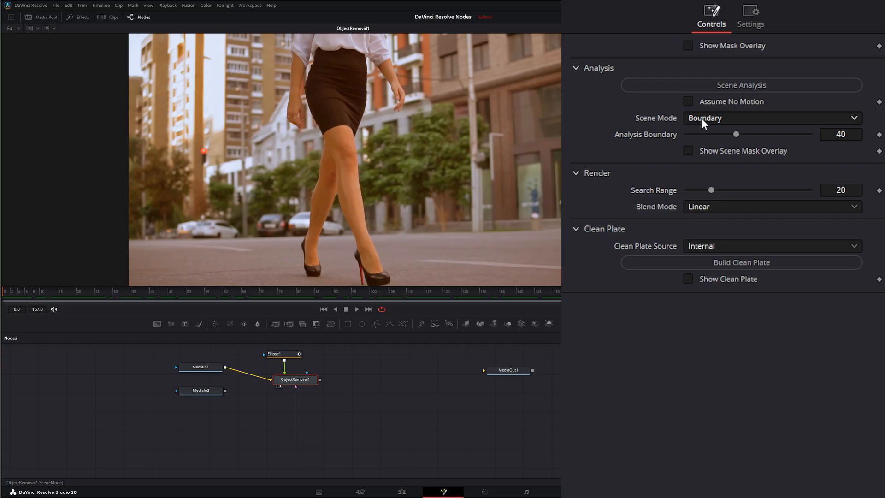
Step: Try the Boundary scene mode, then set Scene Mode to Object
{"action": "left_click", "coordinate": [771, 118]}
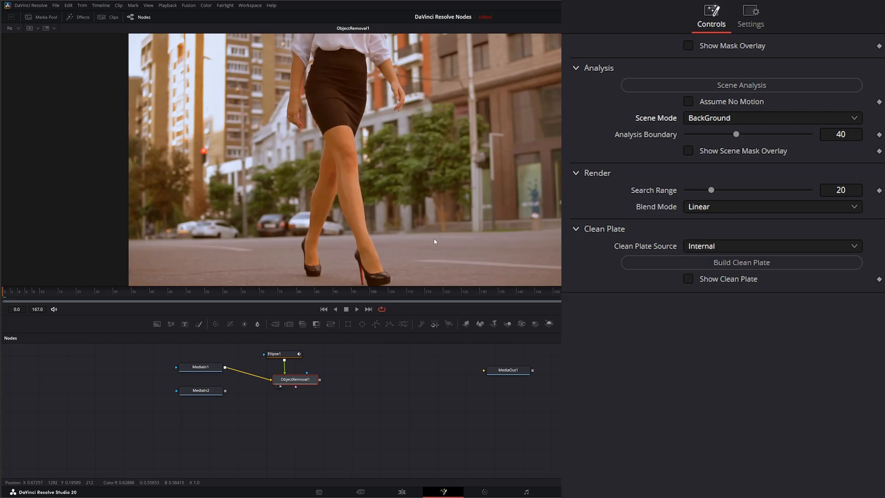
{"action": "left_click", "coordinate": [771, 117]}
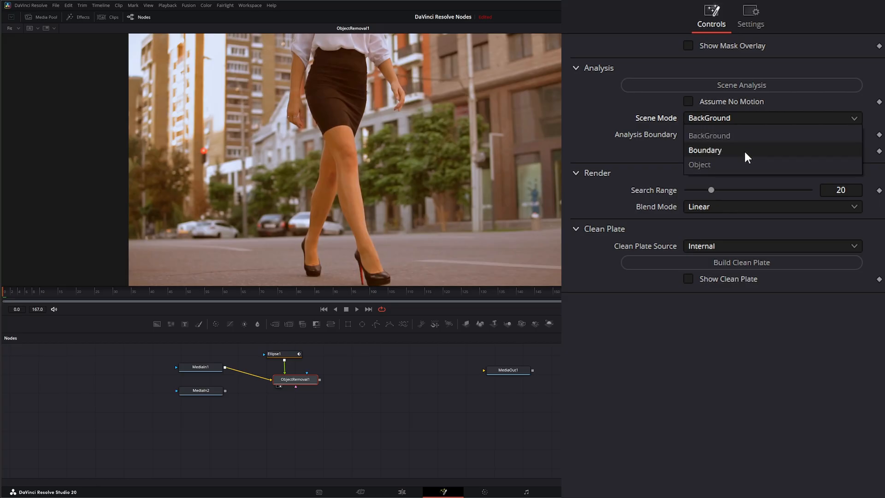
{"action": "left_click", "coordinate": [704, 150]}
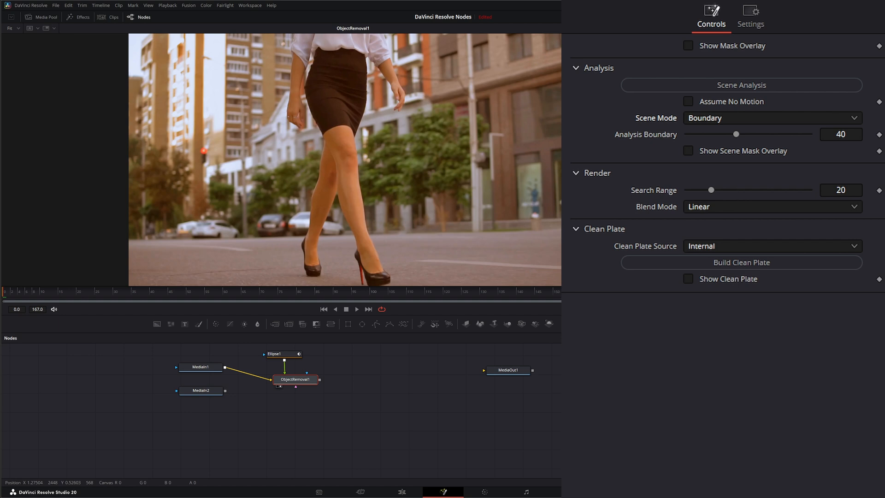
{"action": "mouse_move", "coordinate": [208, 180]}
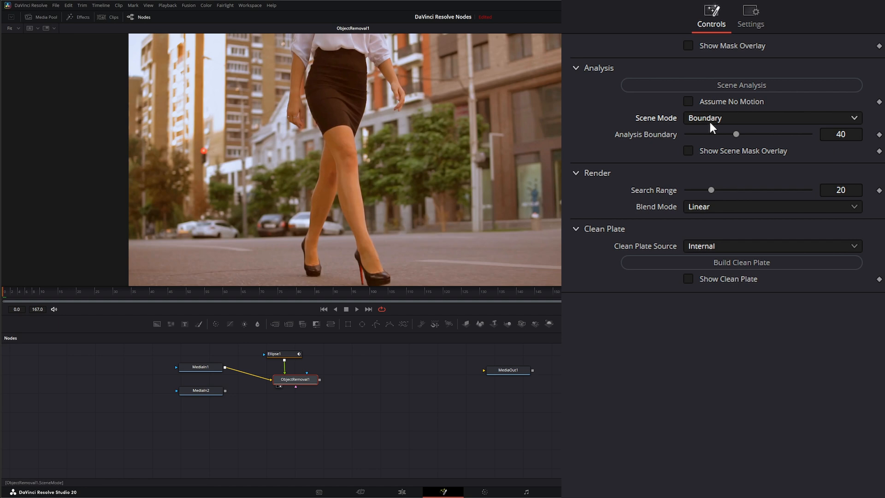
{"action": "left_click", "coordinate": [771, 117]}
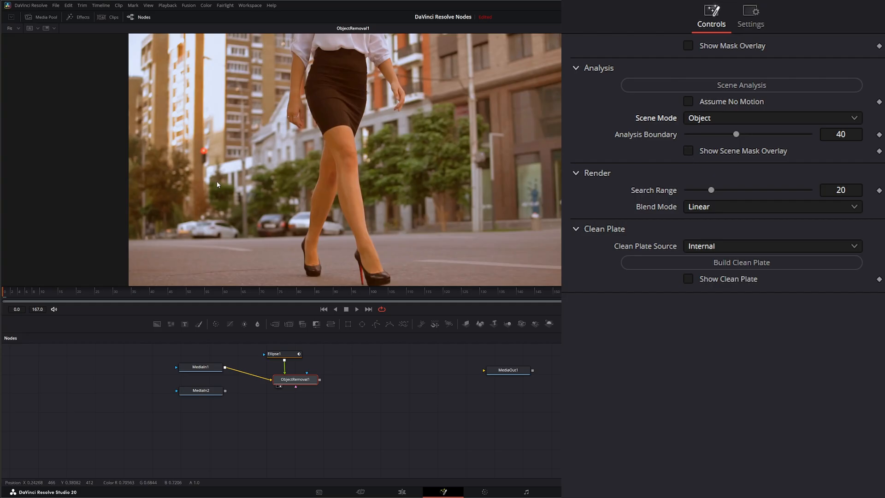
{"action": "mouse_move", "coordinate": [310, 199]}
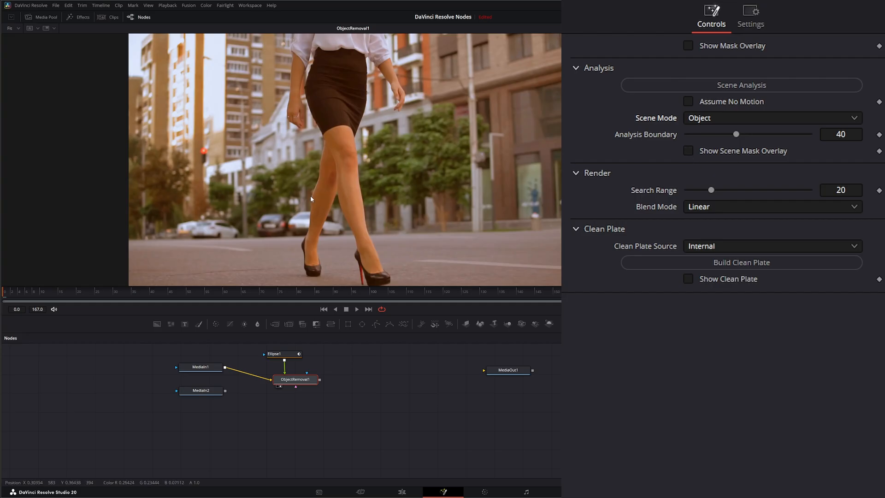
{"action": "mouse_move", "coordinate": [512, 155]}
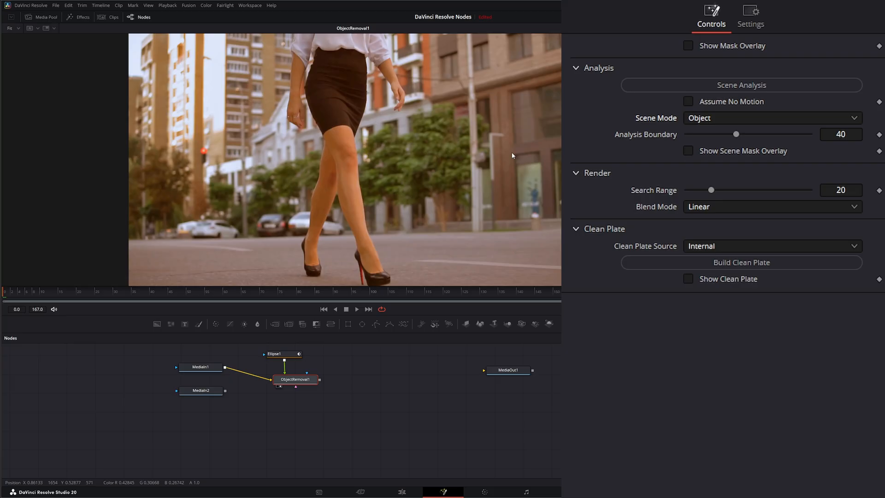
{"action": "mouse_move", "coordinate": [661, 143]}
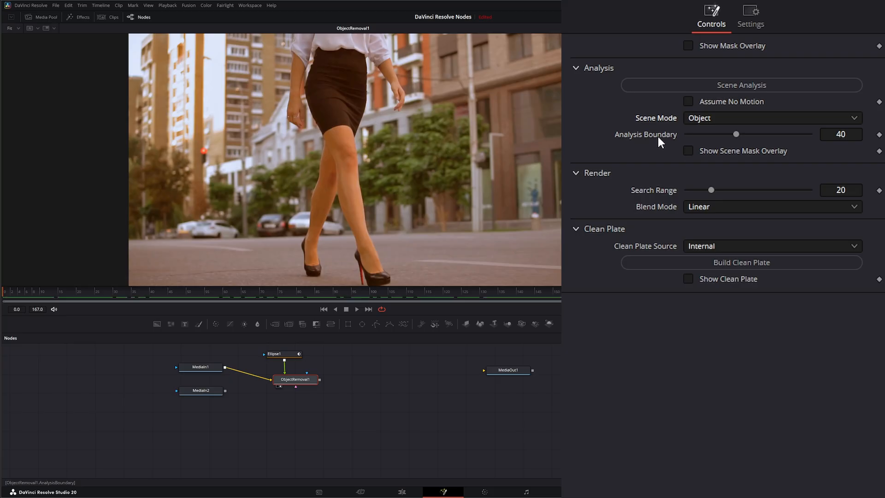
Step: Turn on Show Scene Mask Overlay and lower Analysis Boundary from 40 to 5 around the stoplight
{"action": "left_click", "coordinate": [688, 151]}
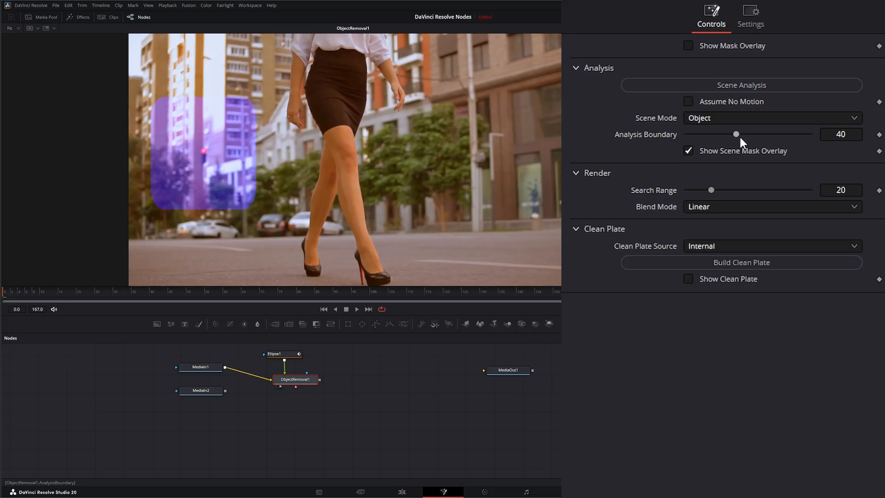
{"action": "left_click_drag", "start_coordinate": [736, 134], "coordinate": [732, 134]}
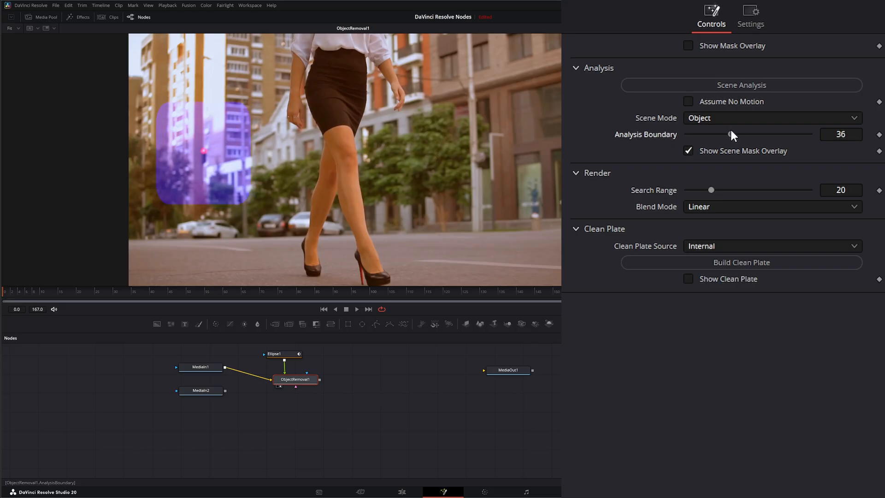
{"action": "left_click_drag", "start_coordinate": [731, 134], "coordinate": [691, 134]}
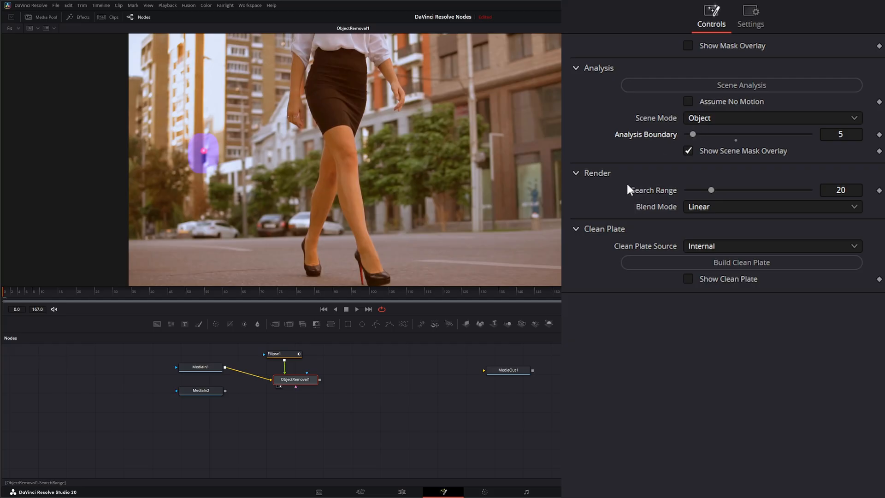
{"action": "mouse_move", "coordinate": [715, 201]}
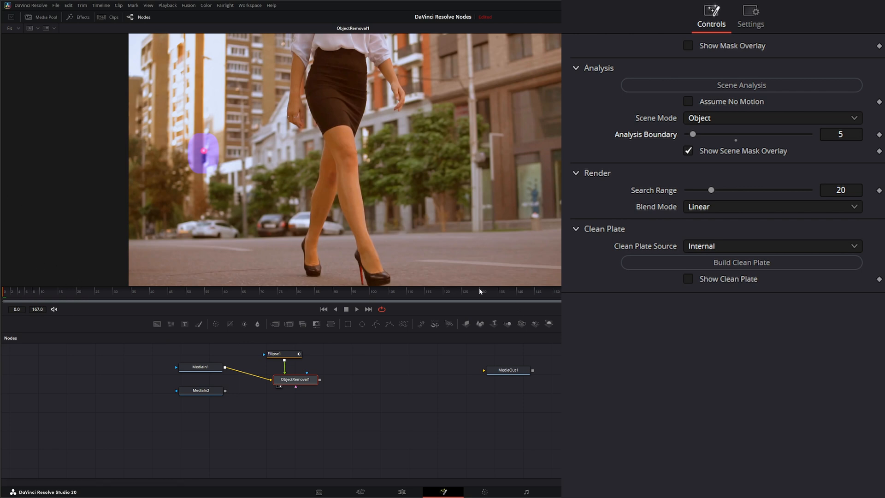
{"action": "mouse_move", "coordinate": [192, 189]}
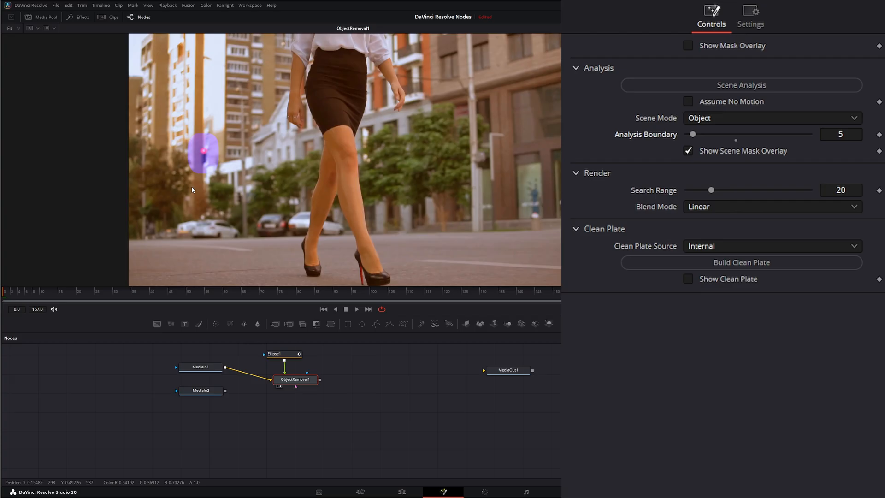
{"action": "mouse_move", "coordinate": [247, 293]}
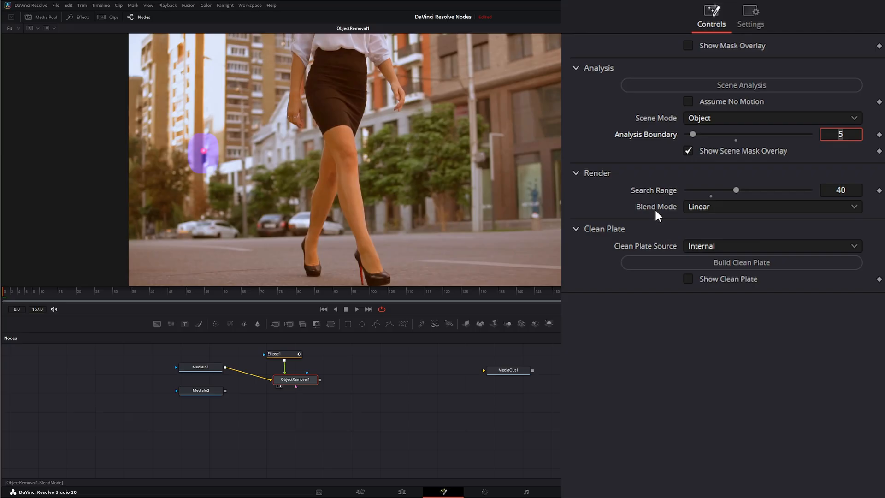
Step: Switch the removal Blend Mode from Linear to Adaptive
{"action": "left_click", "coordinate": [770, 206]}
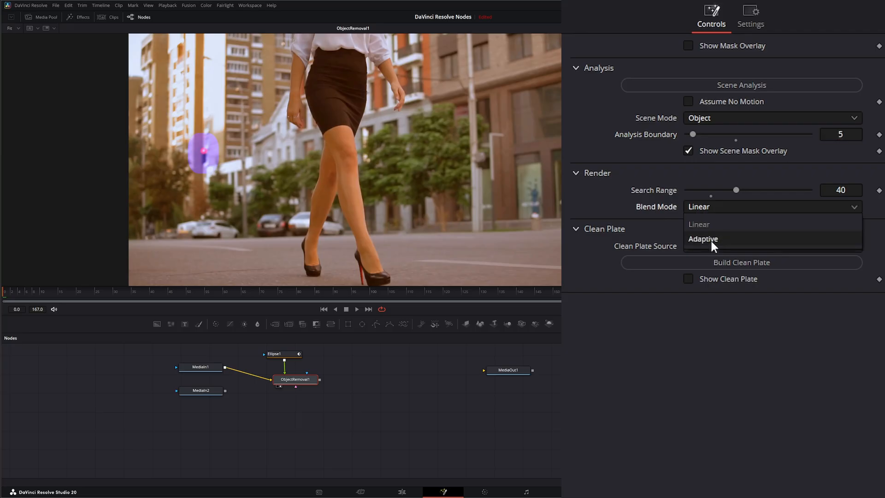
{"action": "mouse_move", "coordinate": [713, 226]}
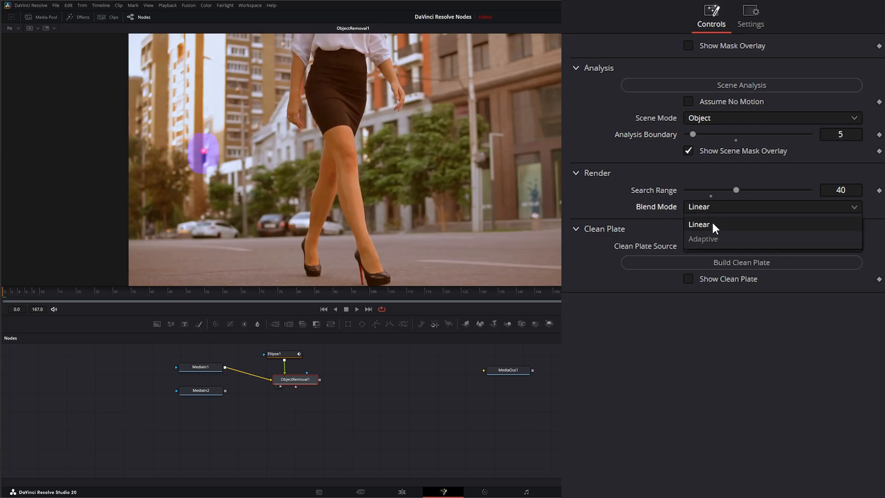
{"action": "left_click", "coordinate": [698, 224]}
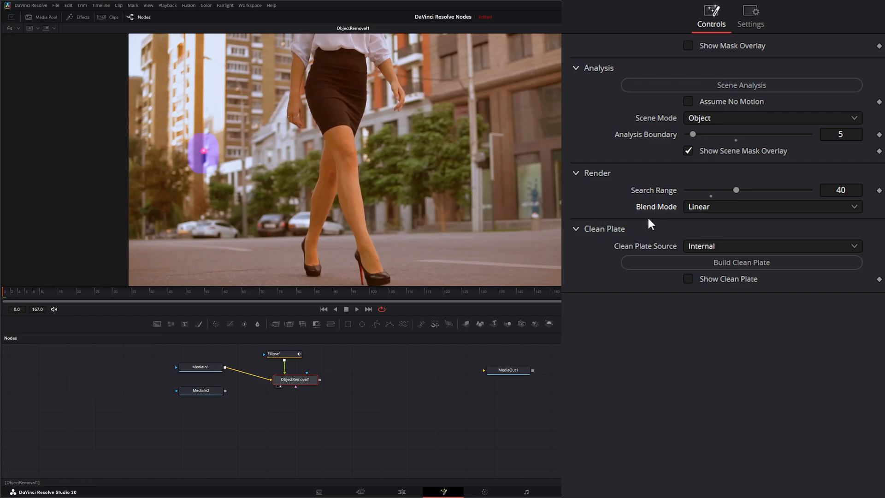
{"action": "left_click", "coordinate": [772, 206]}
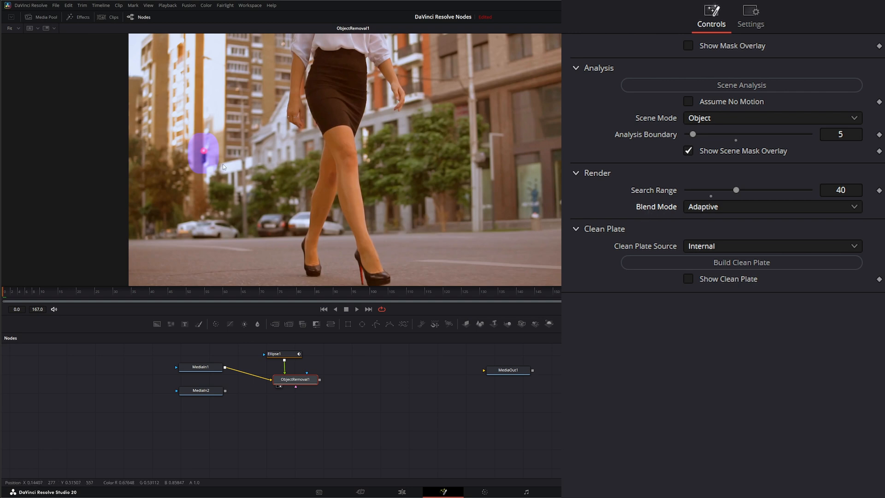
{"action": "mouse_move", "coordinate": [227, 164]}
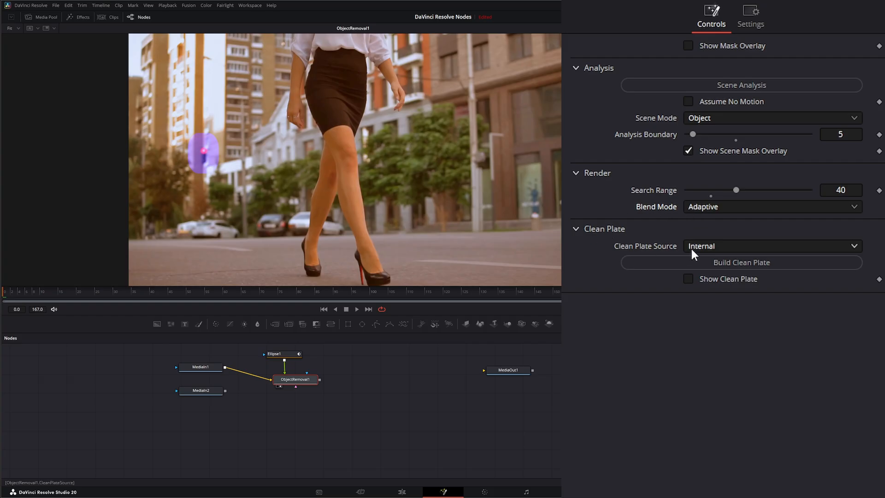
{"action": "mouse_move", "coordinate": [728, 250]}
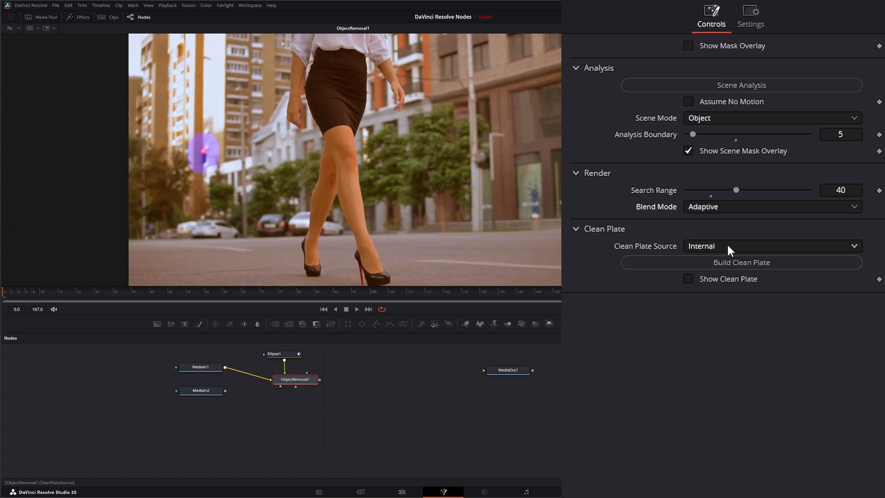
{"action": "mouse_move", "coordinate": [644, 259]}
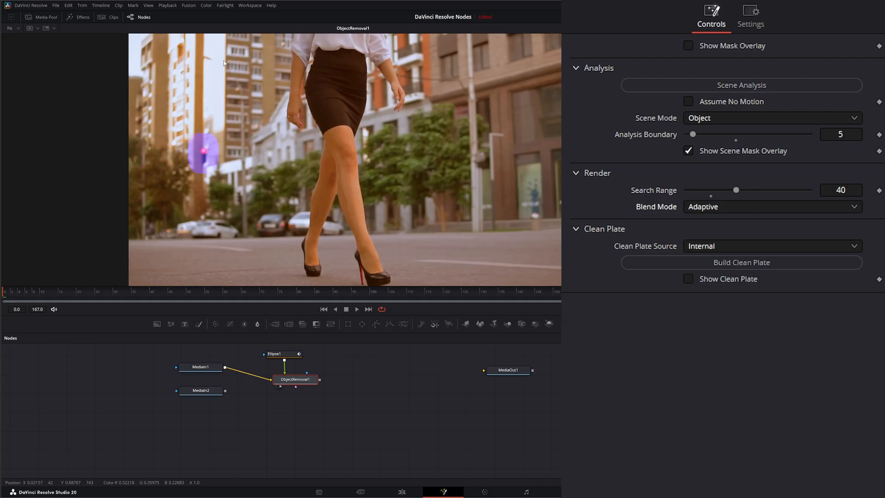
{"action": "mouse_move", "coordinate": [265, 155]}
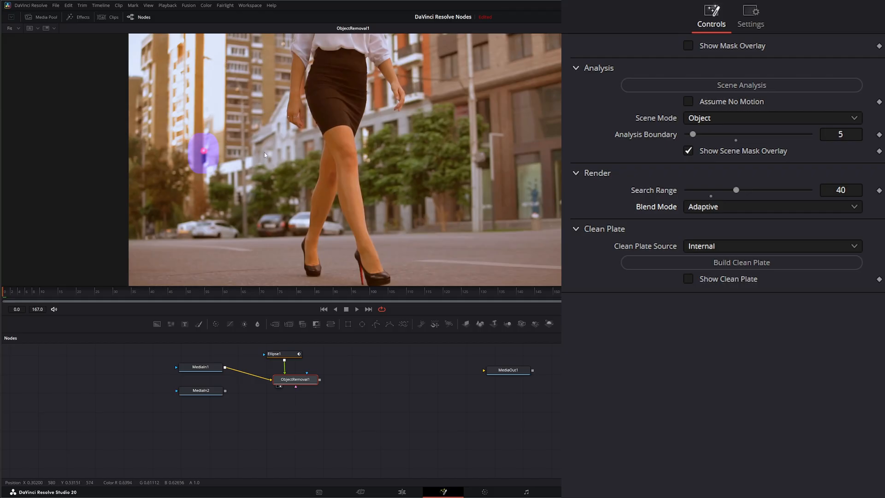
{"action": "mouse_move", "coordinate": [397, 274]}
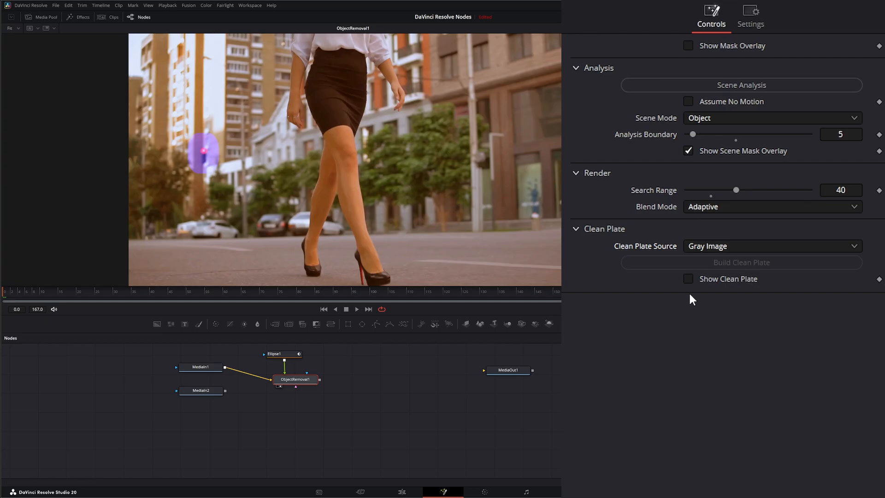
Step: Try an External clean plate source, then return Clean Plate Source to Internal
{"action": "left_click", "coordinate": [771, 246]}
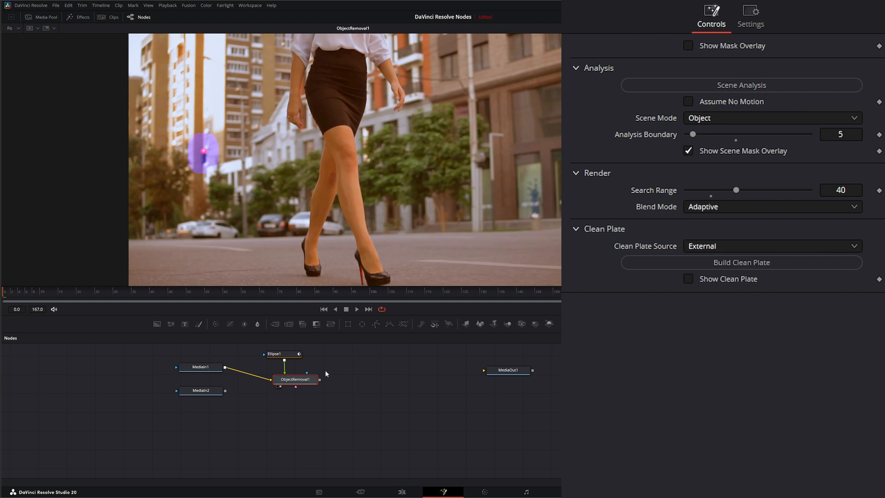
{"action": "left_click_drag", "start_coordinate": [319, 380], "coordinate": [287, 427]}
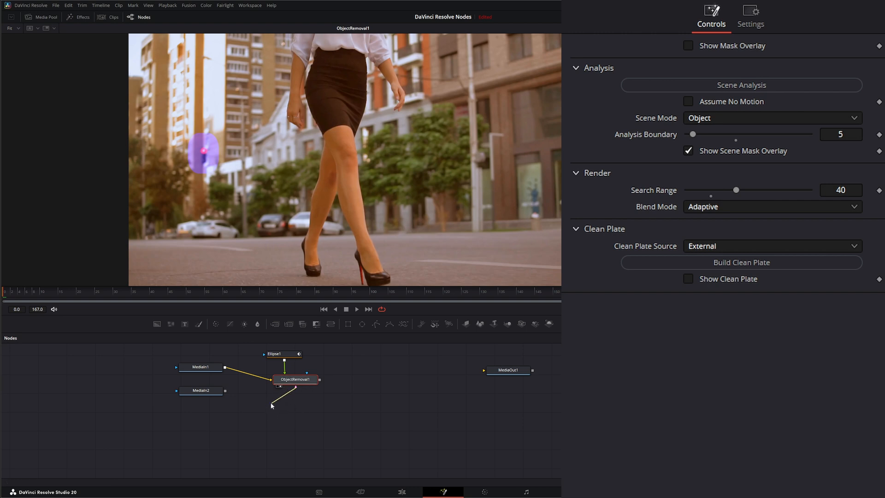
{"action": "left_click", "coordinate": [770, 245]}
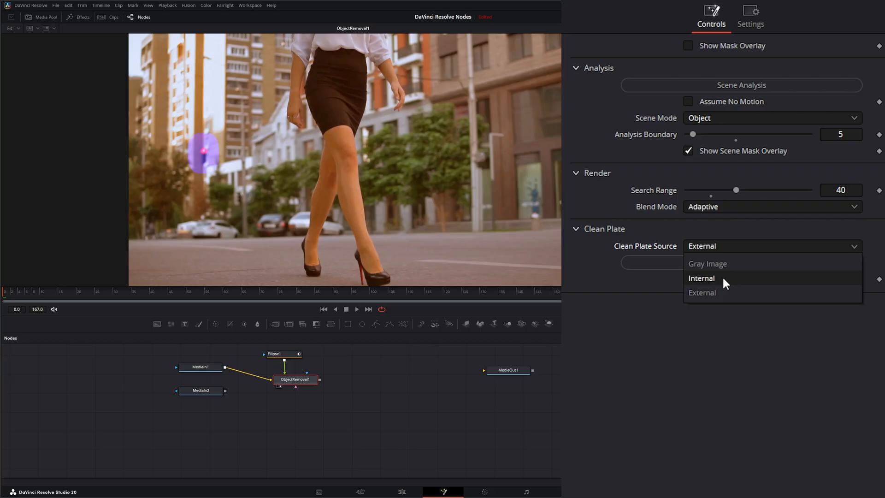
{"action": "left_click", "coordinate": [701, 277]}
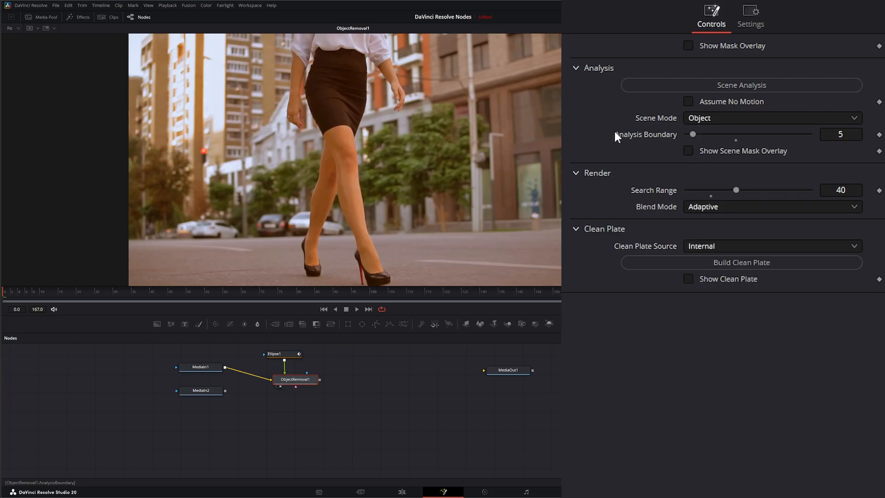
Step: Run the scene analysis and build the clean plate for ObjectRemoval1
{"action": "left_click", "coordinate": [741, 85]}
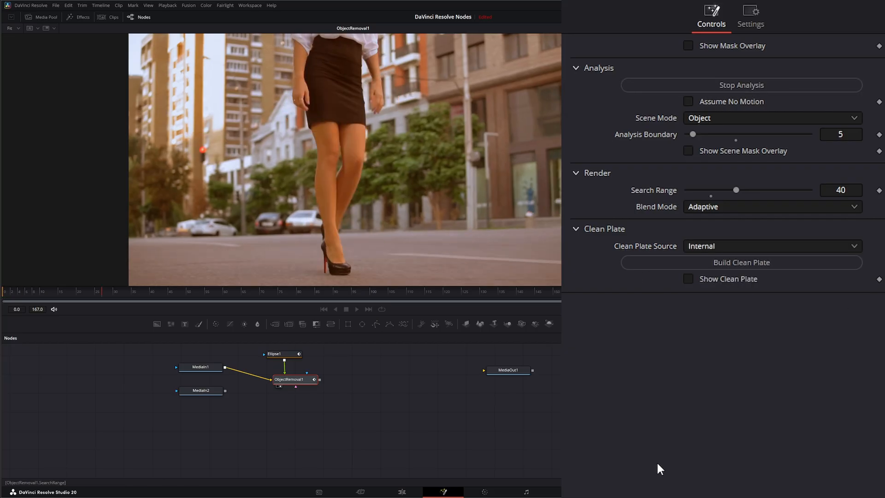
{"action": "left_click", "coordinate": [740, 84]}
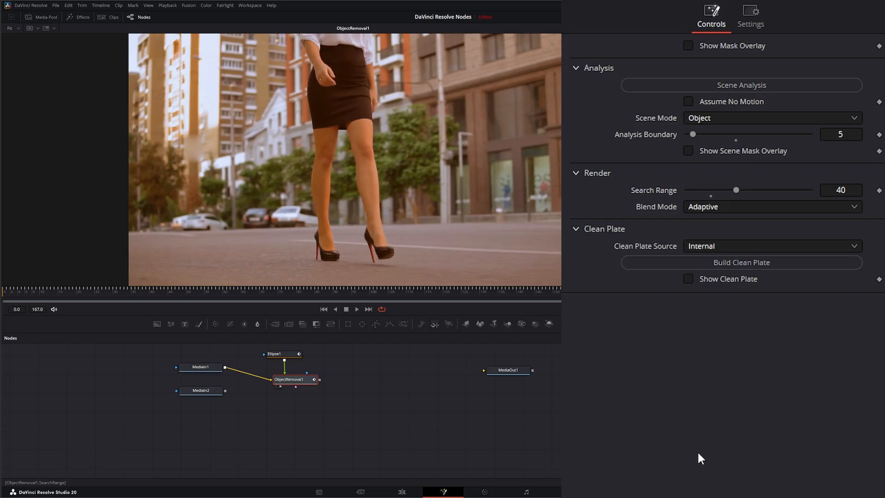
{"action": "left_click", "coordinate": [741, 262]}
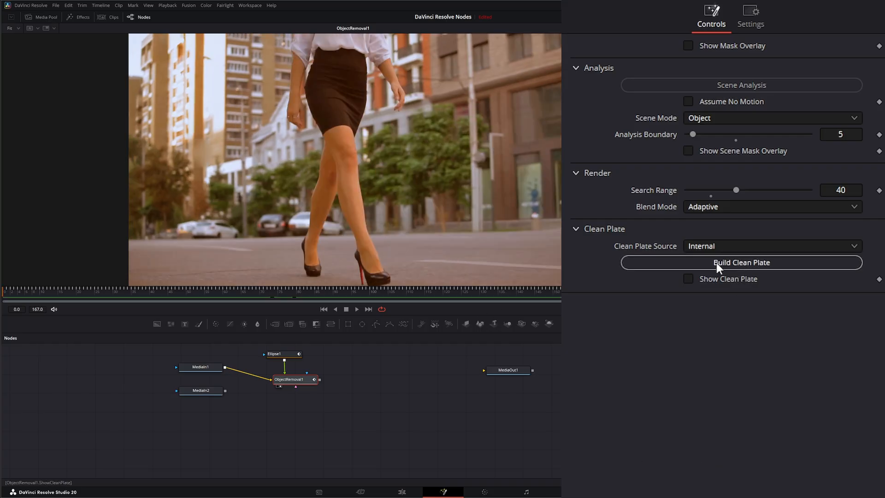
{"action": "left_click", "coordinate": [741, 261]}
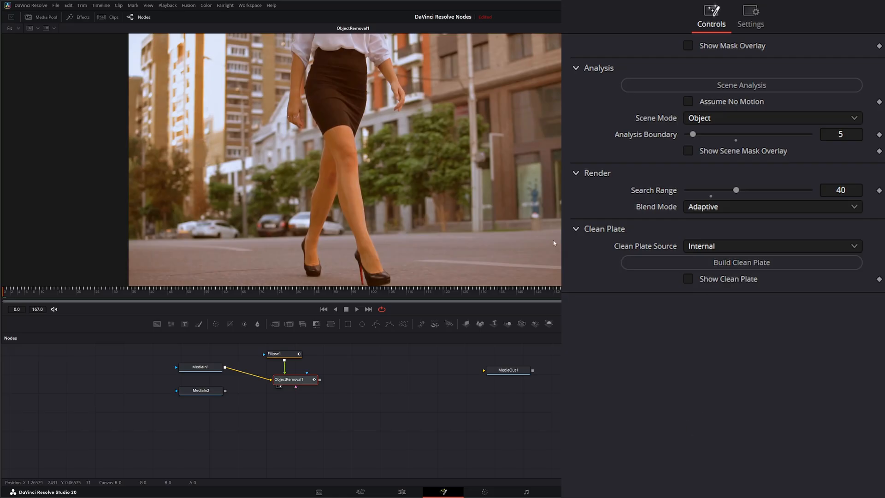
{"action": "mouse_move", "coordinate": [207, 151]}
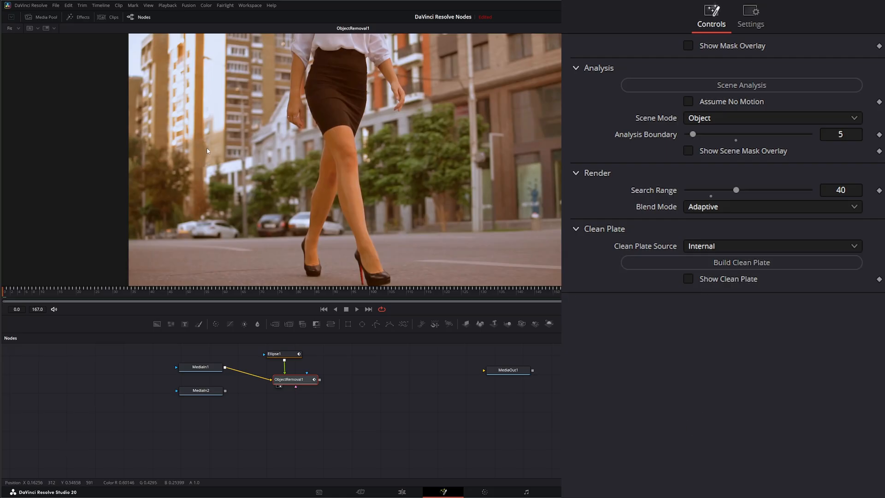
Step: Play the clip, toggle Show Clean Plate on and off, and move ObjectRemoval1 level with MediaIn1
{"action": "left_click", "coordinate": [356, 309]}
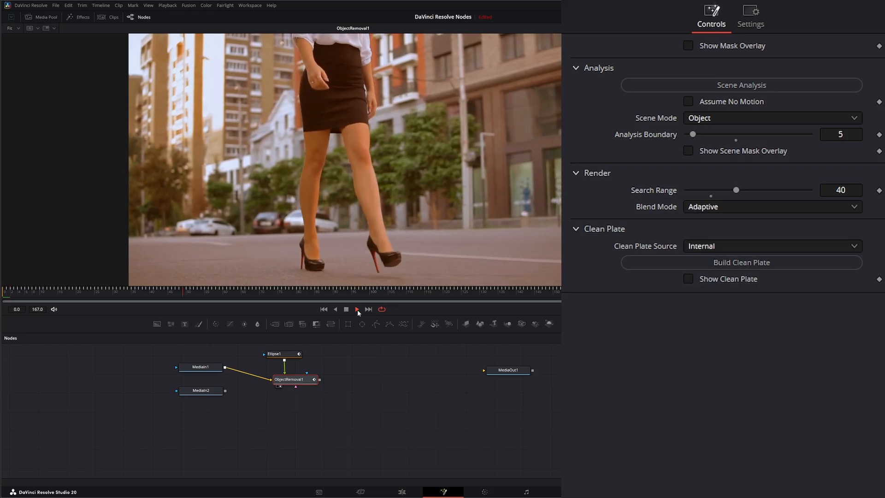
{"action": "left_click", "coordinate": [346, 309]}
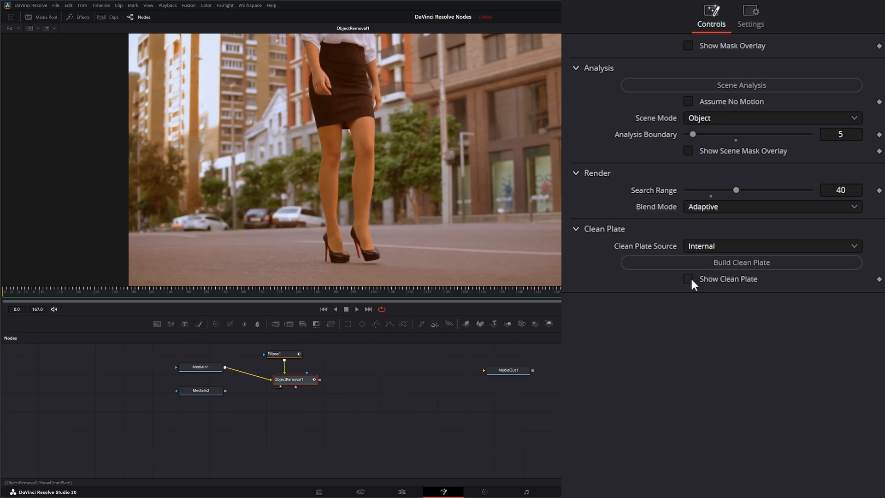
{"action": "left_click", "coordinate": [687, 279]}
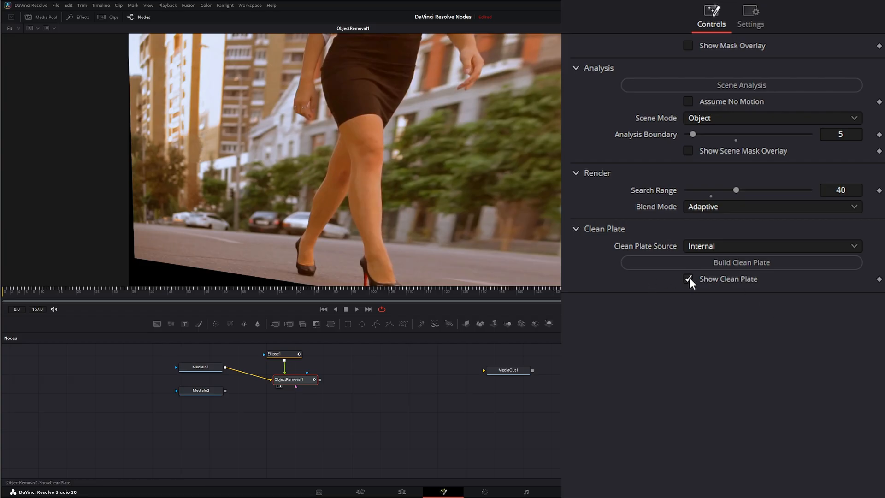
{"action": "left_click", "coordinate": [688, 278]}
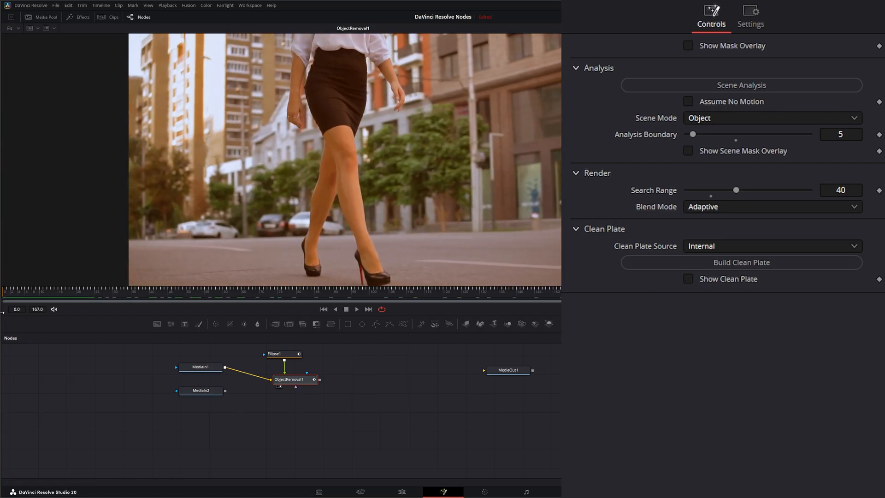
{"action": "left_click_drag", "start_coordinate": [291, 379], "coordinate": [292, 367]}
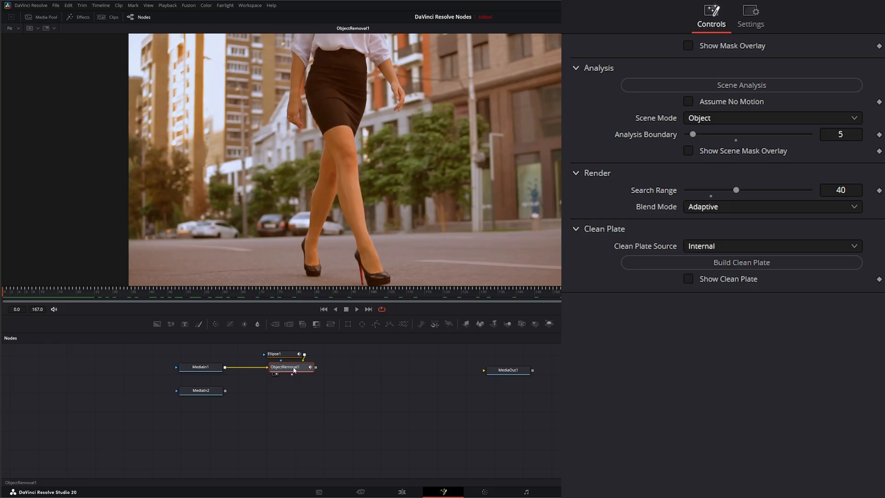
Step: Add a second Object Removal node fed by MediaIn2 and start an ellipse mask for it
{"action": "left_click", "coordinate": [200, 390]}
{"action": "type", "text": "ob"}
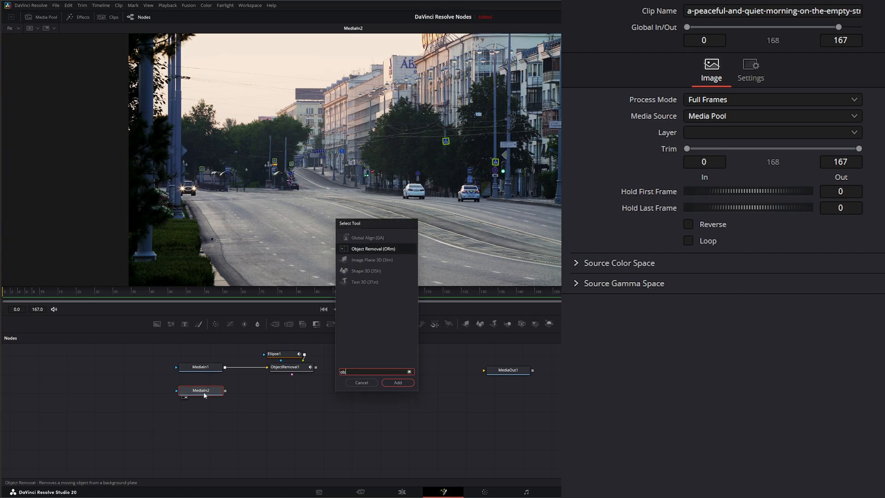
{"action": "left_click", "coordinate": [397, 382]}
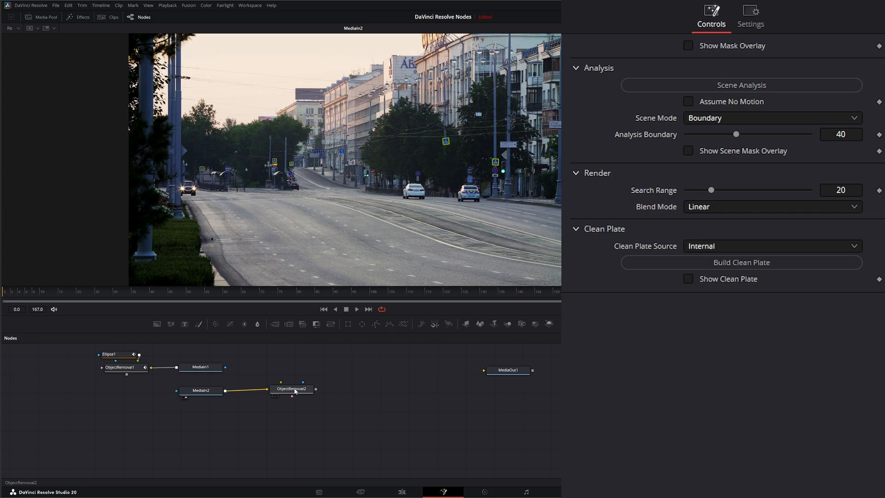
{"action": "left_click", "coordinate": [292, 388]}
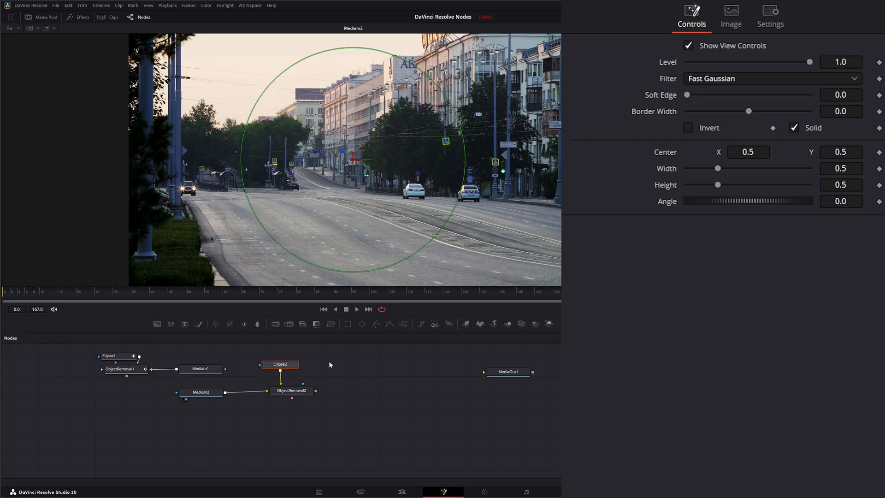
{"action": "mouse_move", "coordinate": [417, 252]}
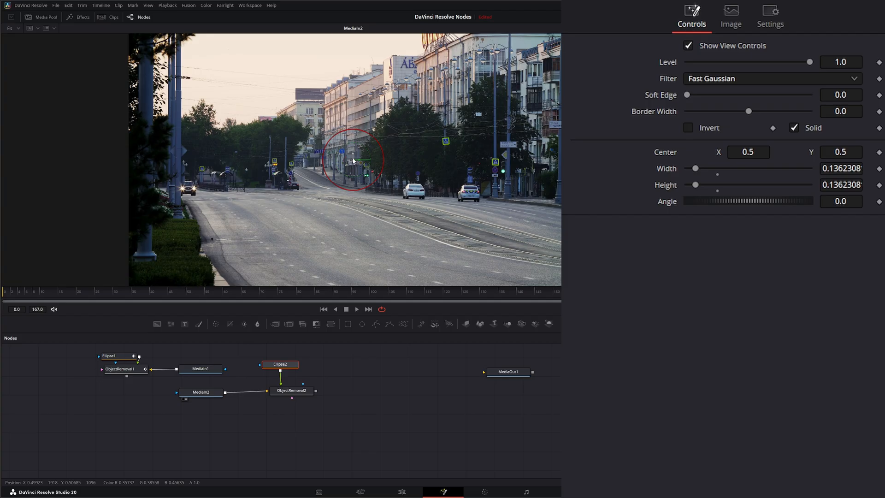
Step: Place Ellipse2 over the police car and shrink it to fit
{"action": "left_click_drag", "start_coordinate": [352, 160], "coordinate": [387, 196]}
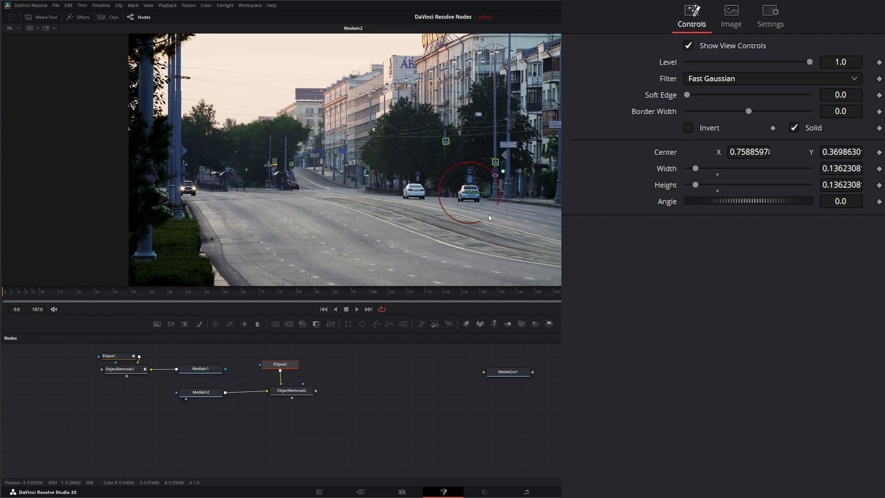
{"action": "left_click_drag", "start_coordinate": [490, 217], "coordinate": [482, 207]}
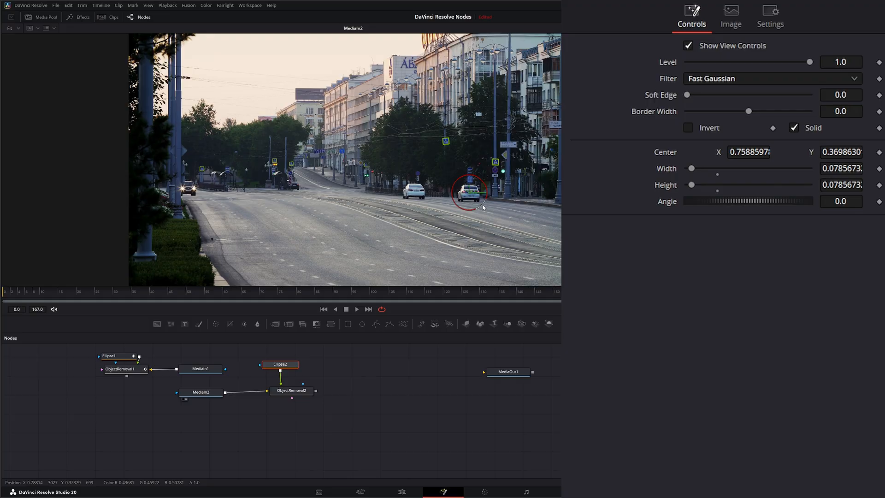
{"action": "mouse_move", "coordinate": [732, 315]}
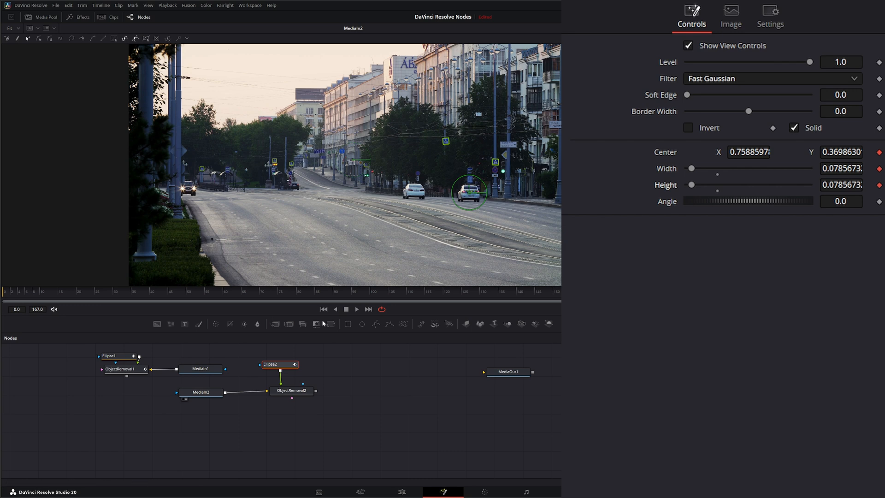
Step: Move to later frames and reposition the keyframed ellipse to follow the car across the street
{"action": "left_click", "coordinate": [499, 292]}
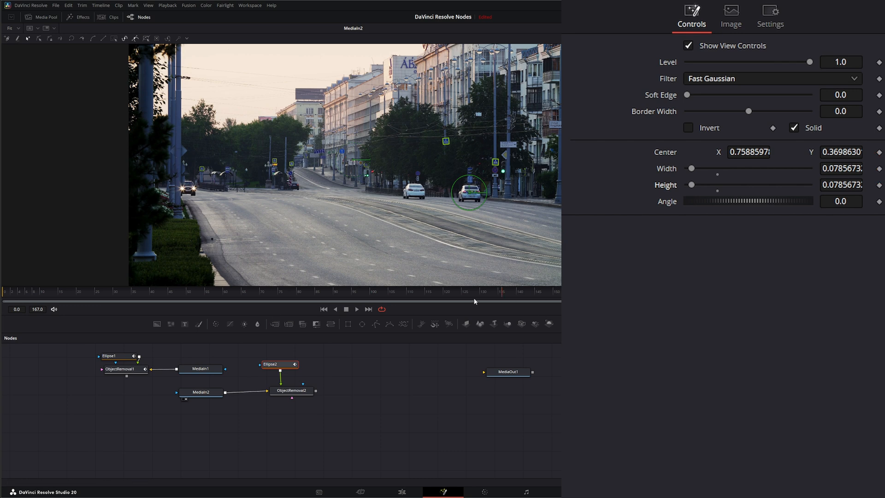
{"action": "left_click", "coordinate": [220, 291]}
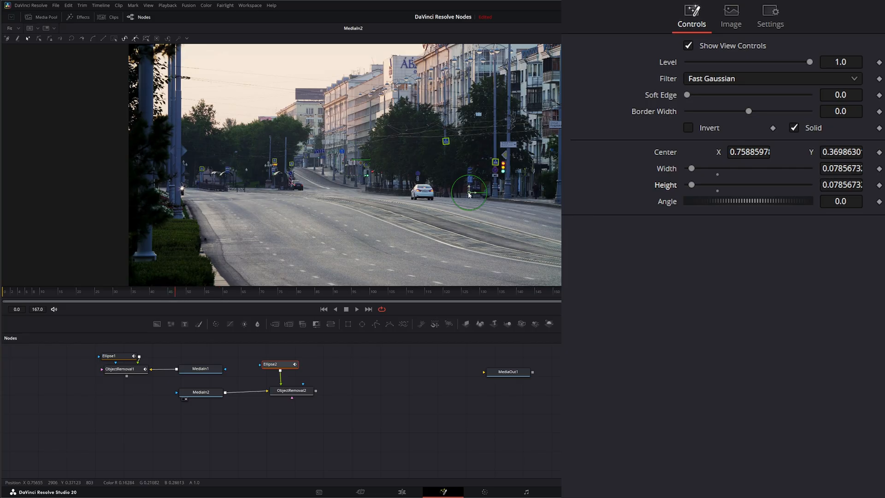
{"action": "left_click_drag", "start_coordinate": [468, 194], "coordinate": [561, 200]}
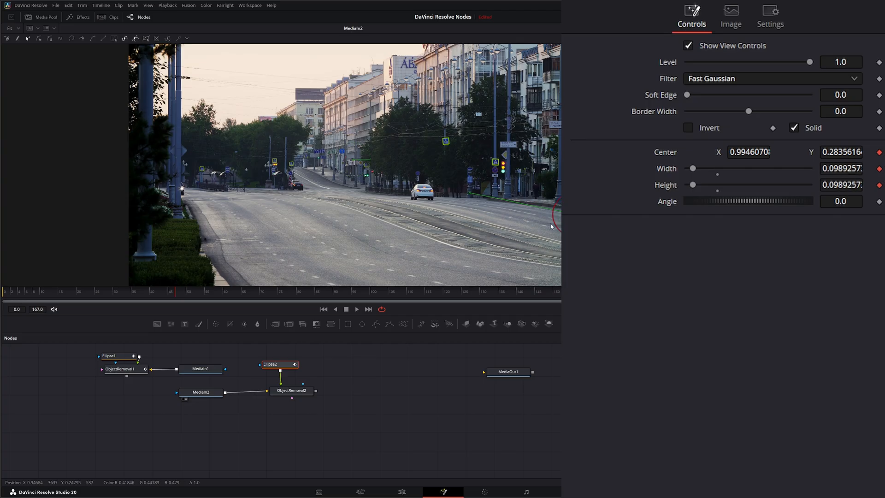
{"action": "left_click_drag", "start_coordinate": [556, 214], "coordinate": [550, 215]}
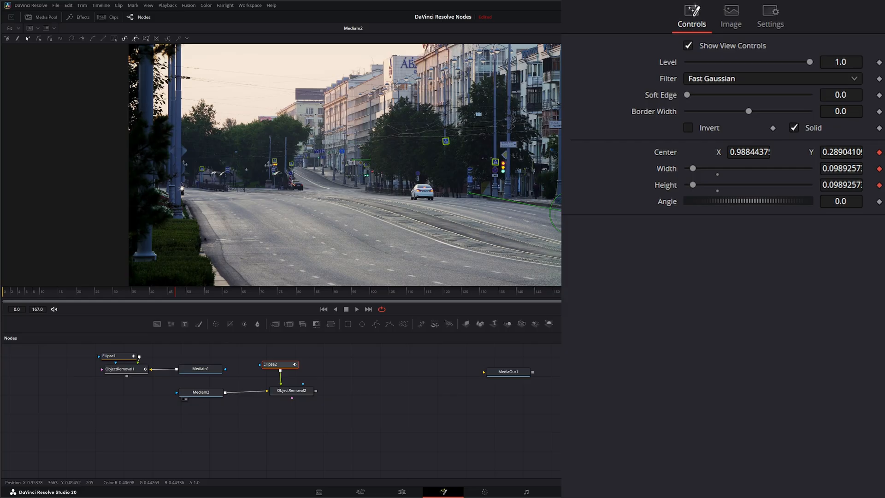
{"action": "mouse_move", "coordinate": [160, 294]}
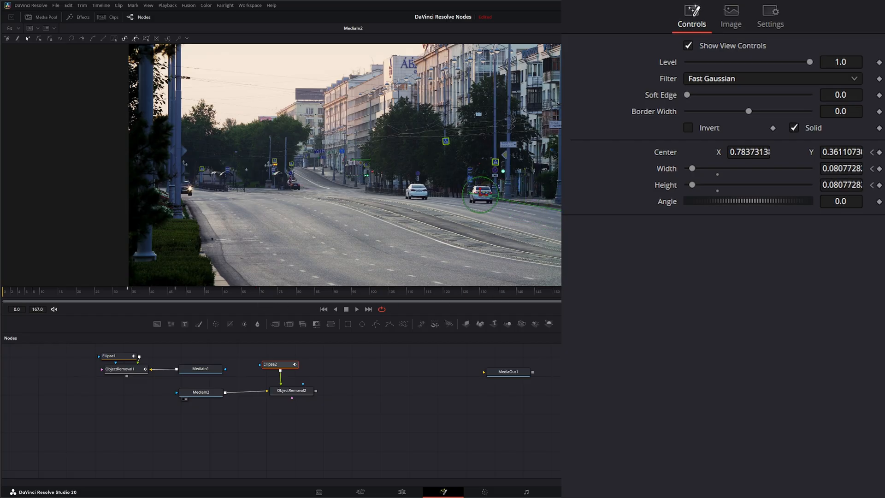
Step: Switch ObjectRemoval2 to Object scene mode with a Search Range of 30
{"action": "left_click", "coordinate": [292, 390]}
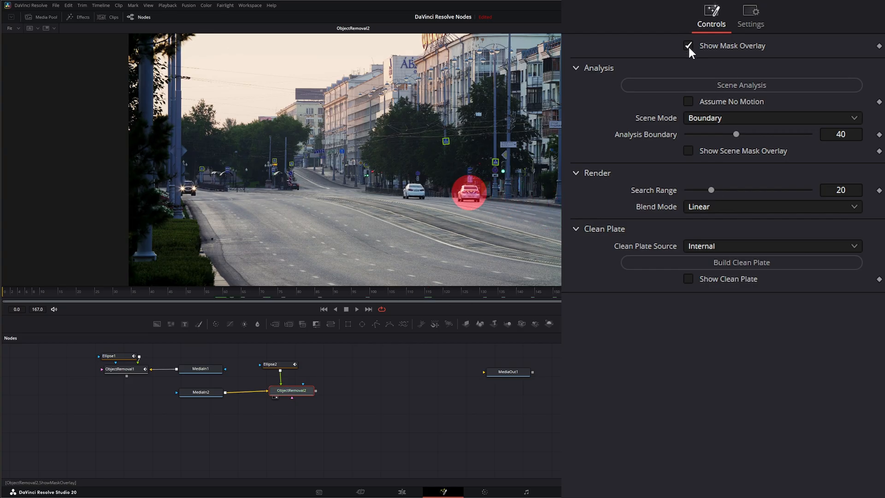
{"action": "left_click", "coordinate": [688, 45]}
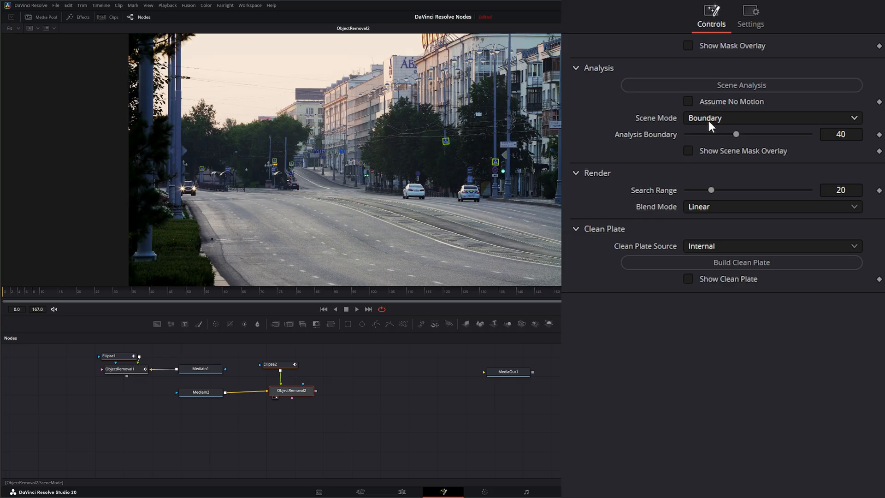
{"action": "left_click", "coordinate": [770, 118]}
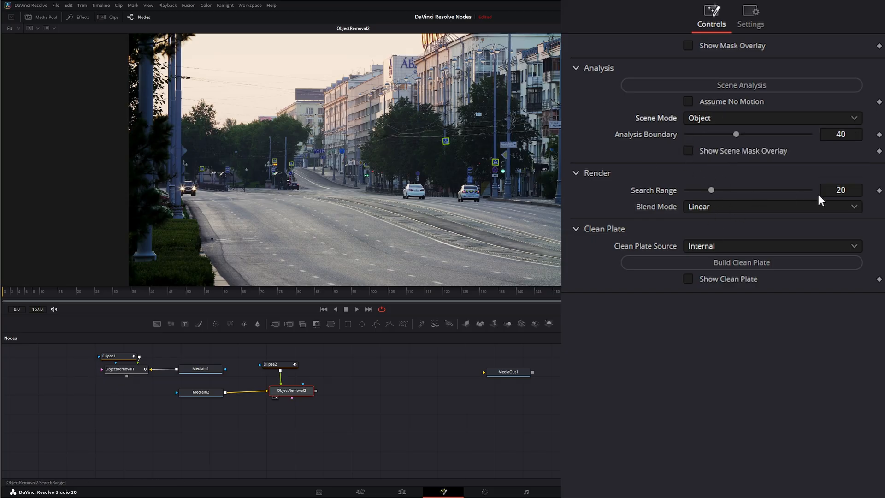
{"action": "type", "text": "30"}
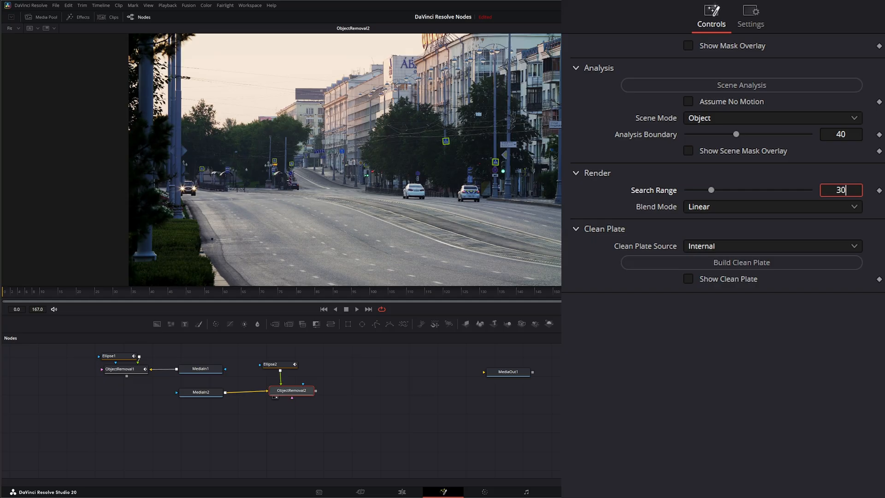
Step: Tighten the Analysis Boundary to 21 around the car using the scene mask overlay
{"action": "left_click", "coordinate": [688, 151]}
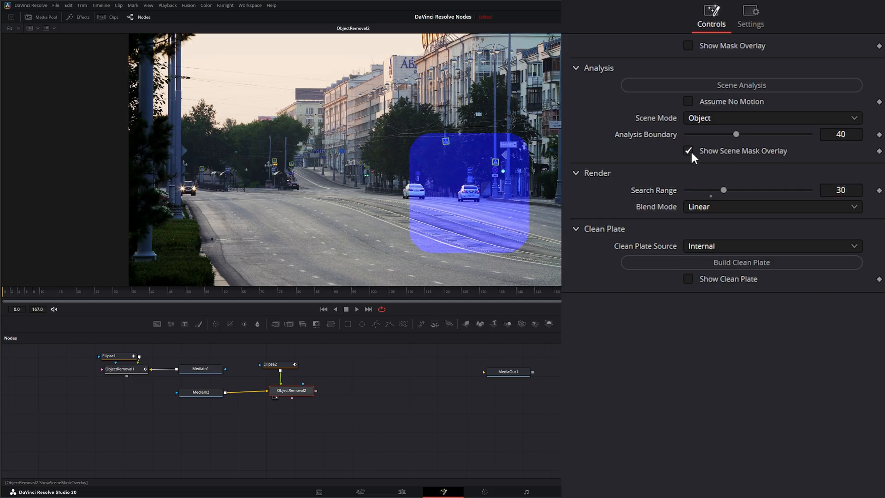
{"action": "left_click_drag", "start_coordinate": [736, 134], "coordinate": [720, 134]}
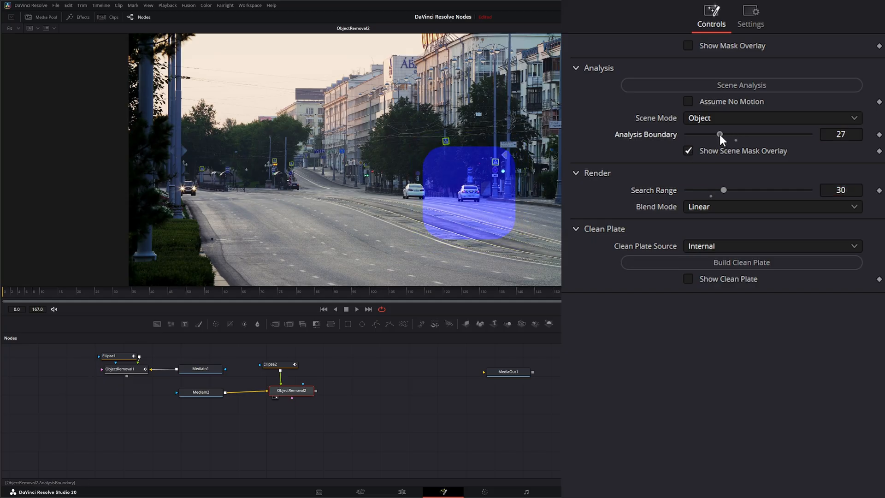
{"action": "left_click_drag", "start_coordinate": [736, 133], "coordinate": [713, 133]}
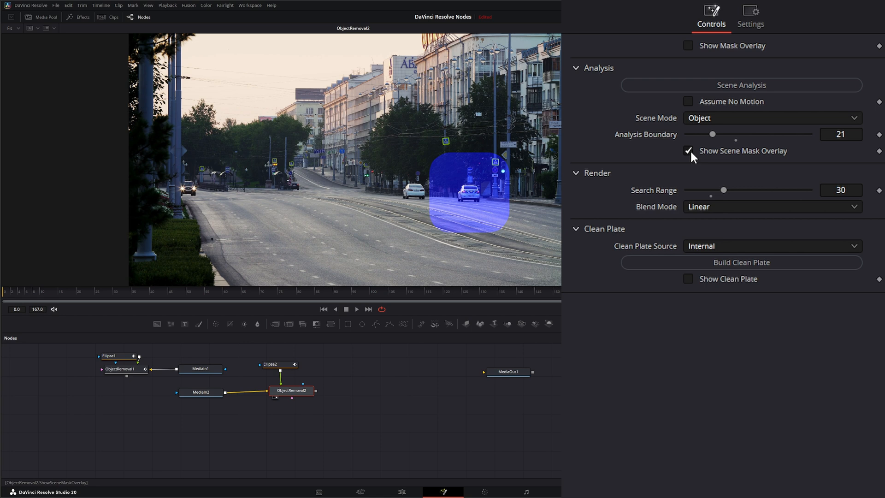
{"action": "left_click", "coordinate": [687, 150]}
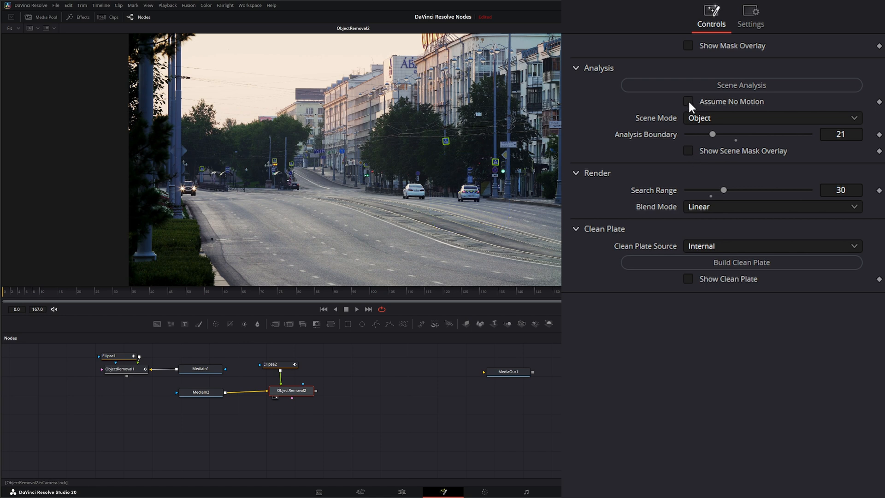
Step: Enable Assume No Motion on ObjectRemoval2 so the locked-off street clip needs no tracking
{"action": "left_click", "coordinate": [689, 101]}
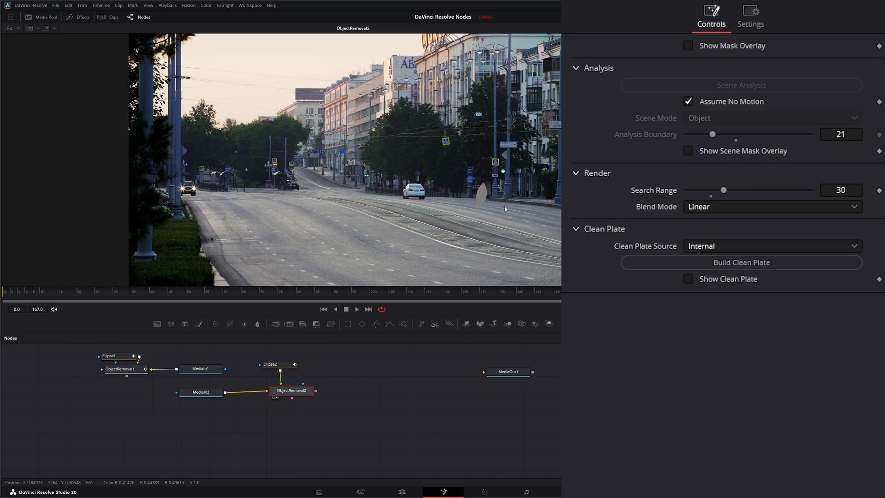
{"action": "left_click", "coordinate": [741, 262]}
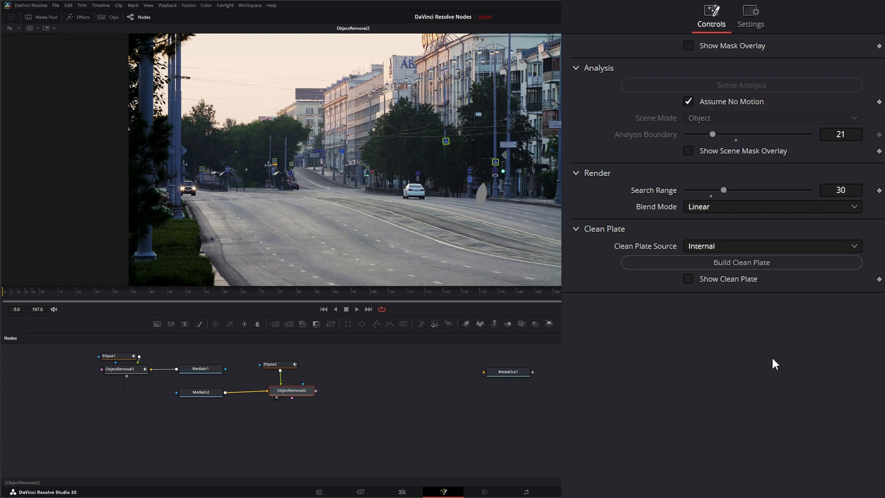
{"action": "left_click", "coordinate": [741, 262]}
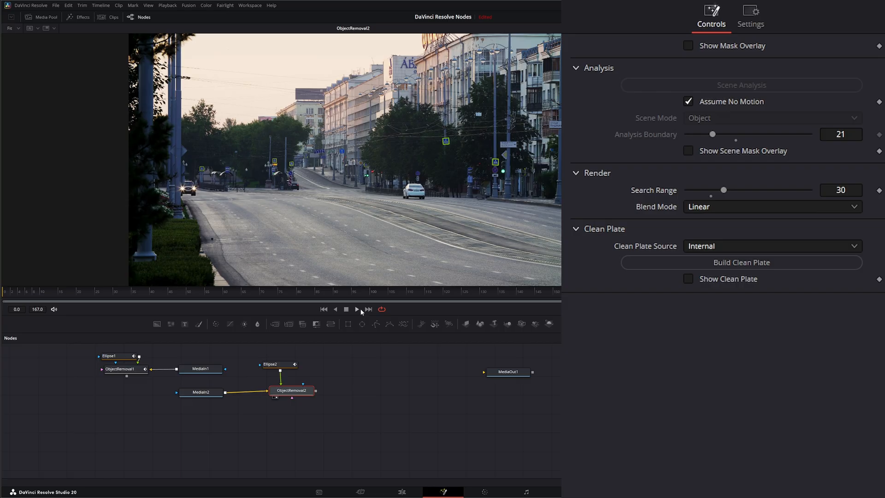
Step: Play and scrub the street clip to confirm the police car is gone
{"action": "left_click", "coordinate": [357, 308]}
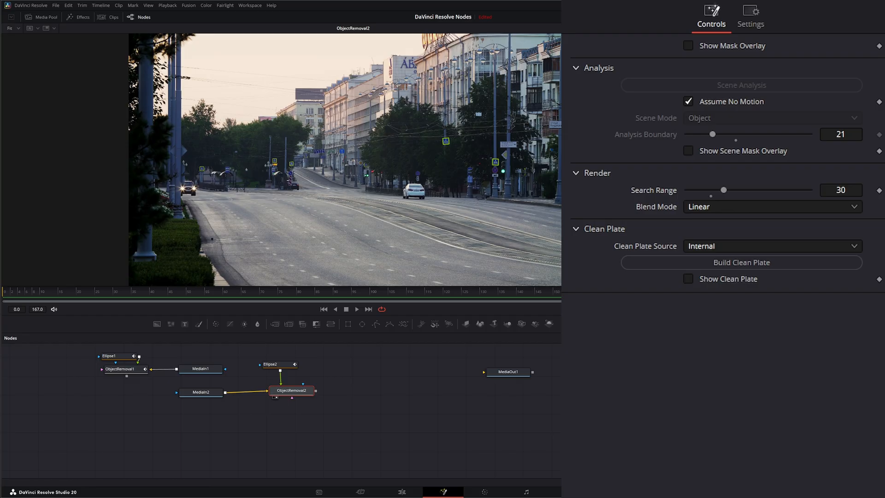
{"action": "mouse_move", "coordinate": [475, 195]}
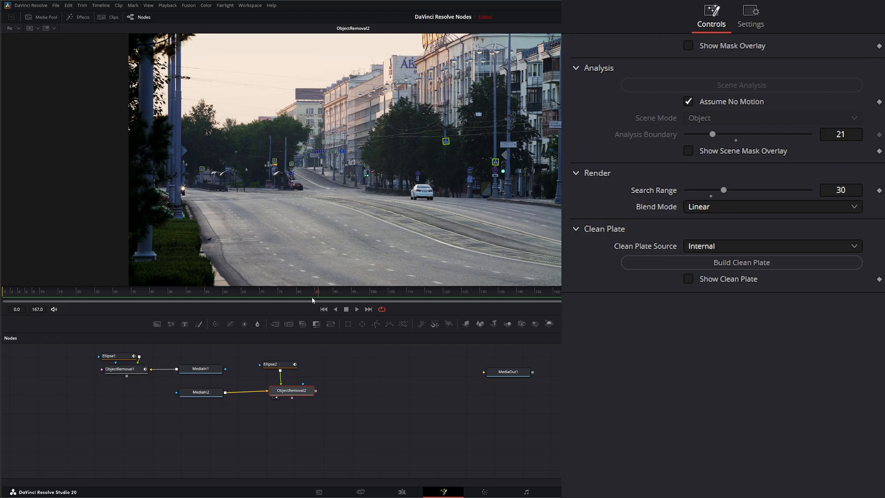
{"action": "left_click", "coordinate": [177, 295]}
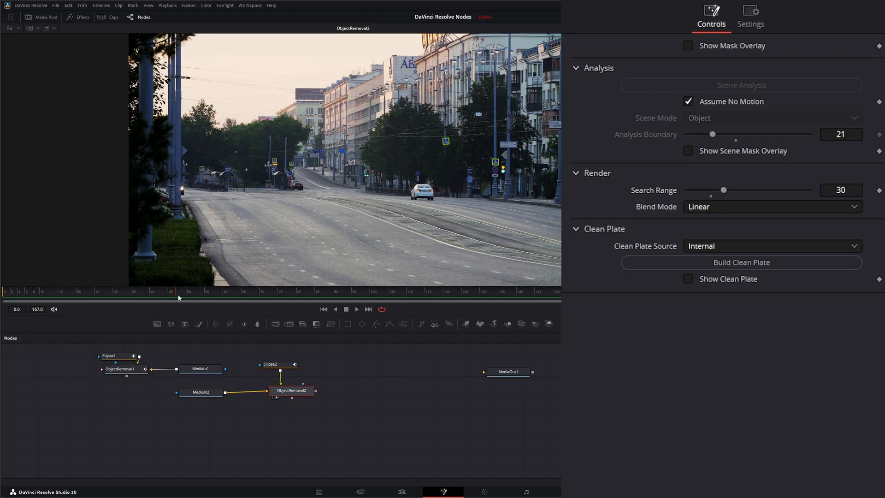